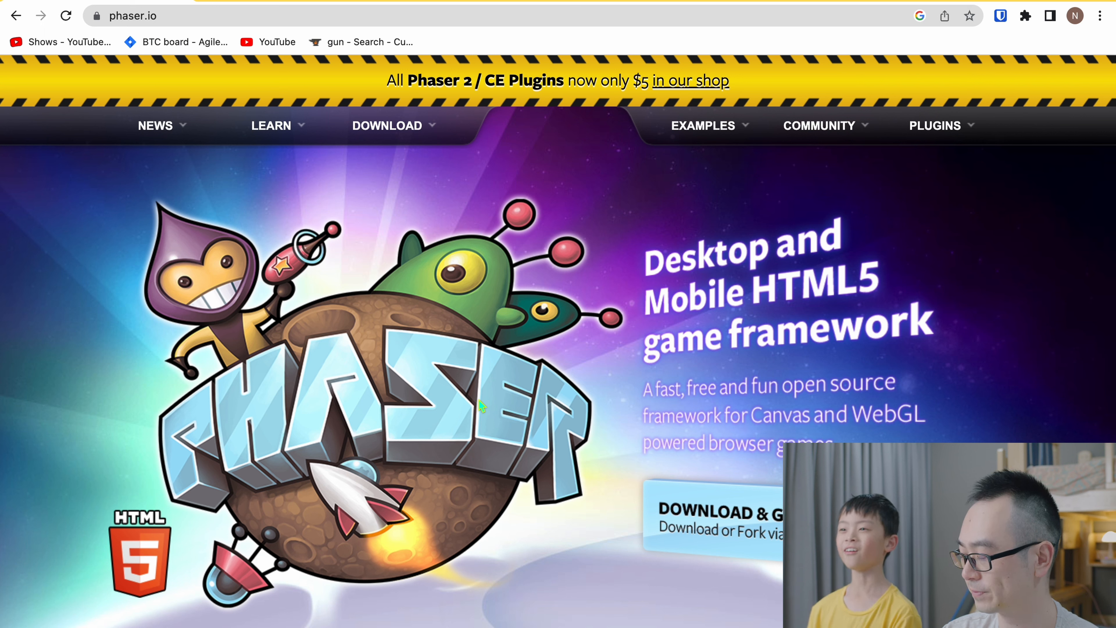
Navigate to github.com/nvm-sh/nvm#installing-and-updating and select the curl command that installs nvm
scroll(down, 3)
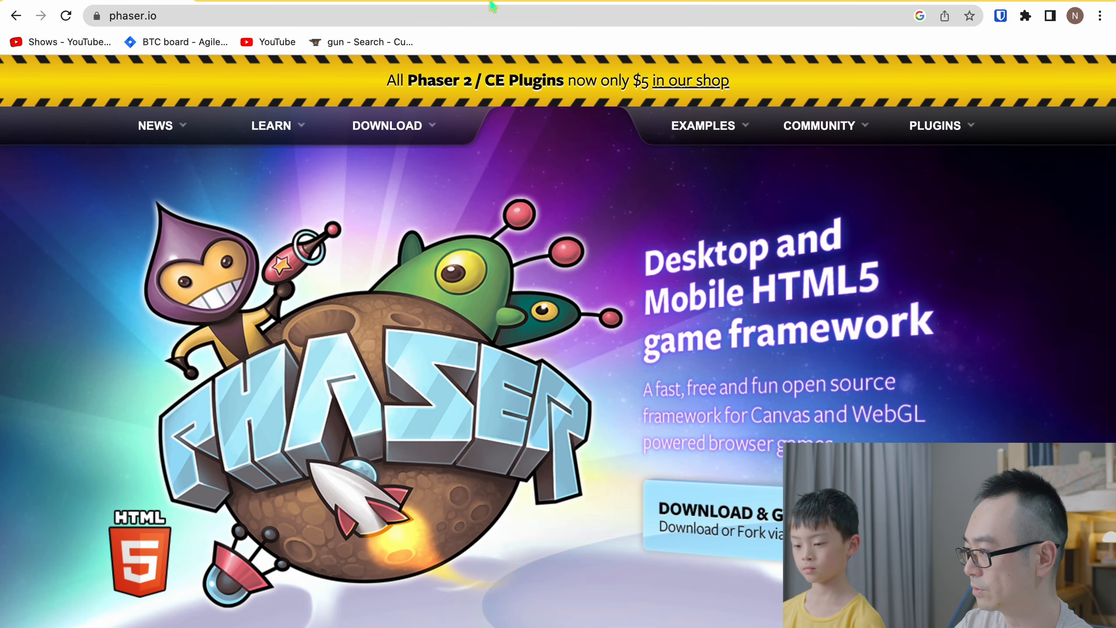
text(github.com/nvm-sh/nvm#installing-and-updating)
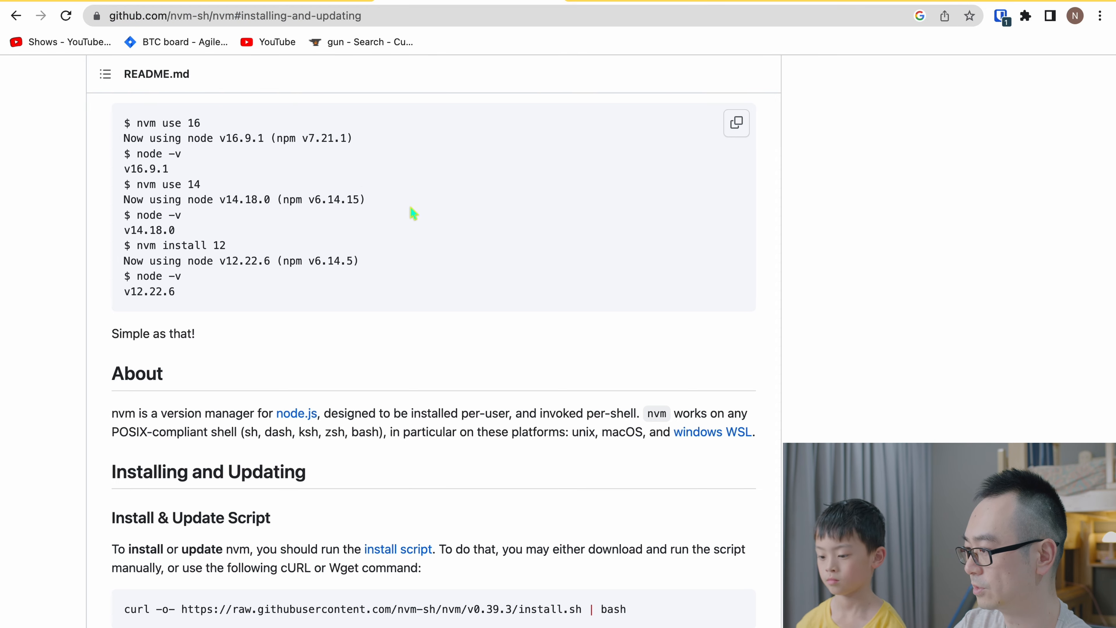
scroll(down, 3)
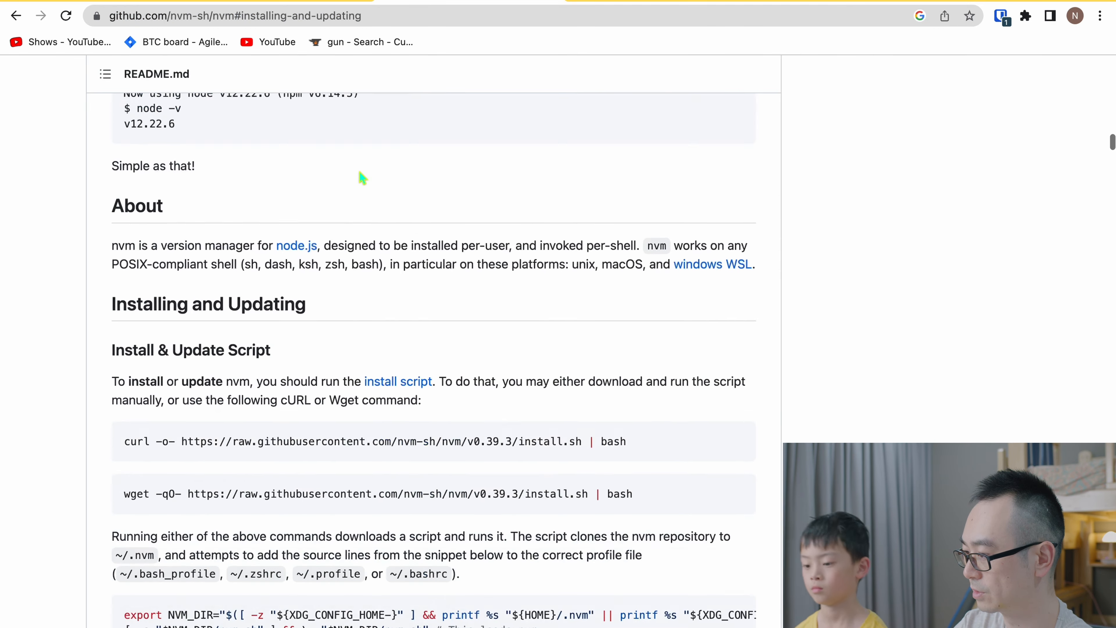
scroll(down, 3)
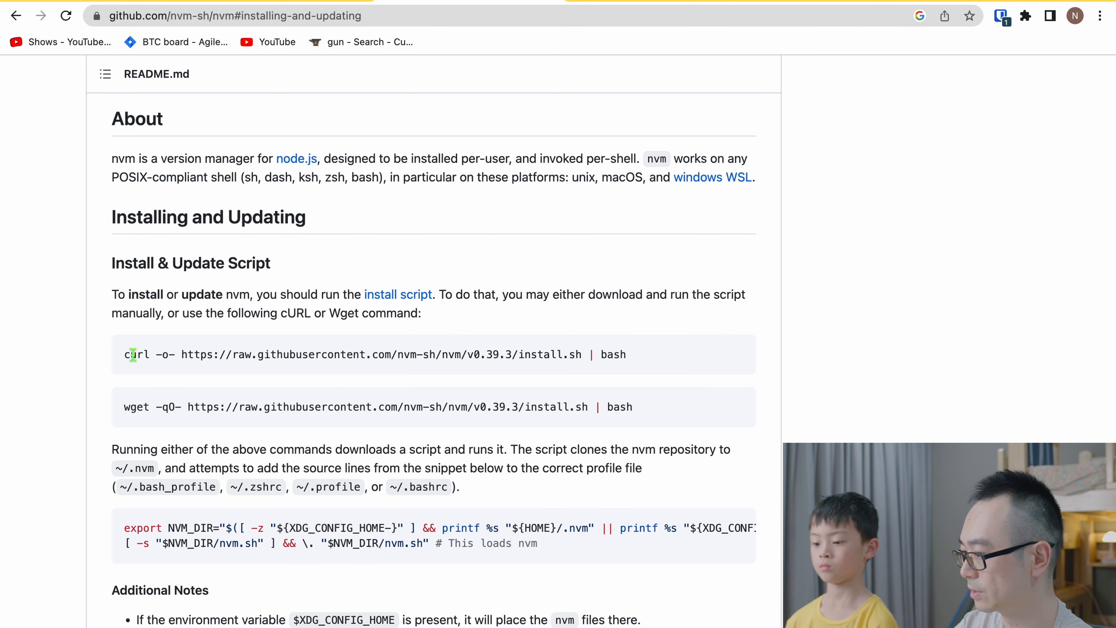
drag(125, 355, 626, 355)
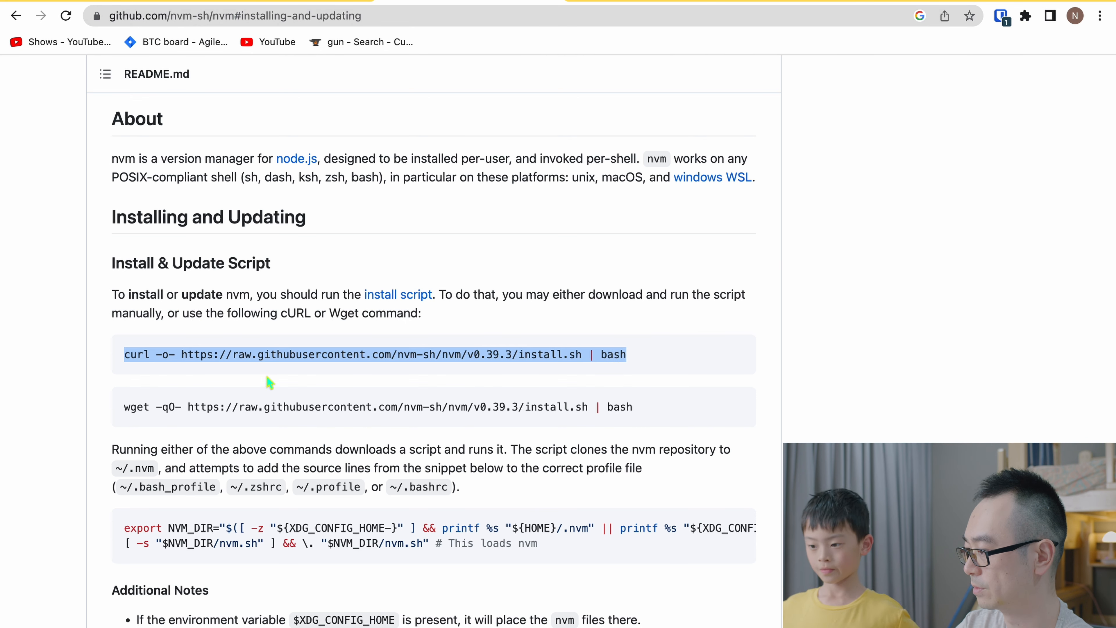
mouse_move(596, 354)
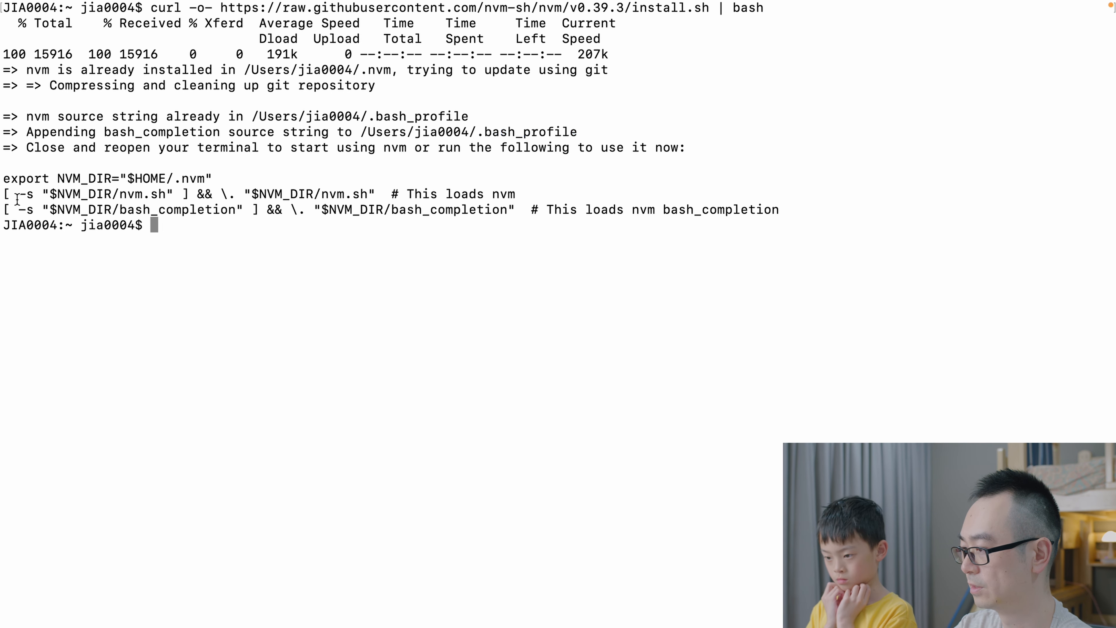
Run the pasted curl install script, then `nvm install 18` so node v18.15.0 is in use
drag(7, 177, 345, 209)
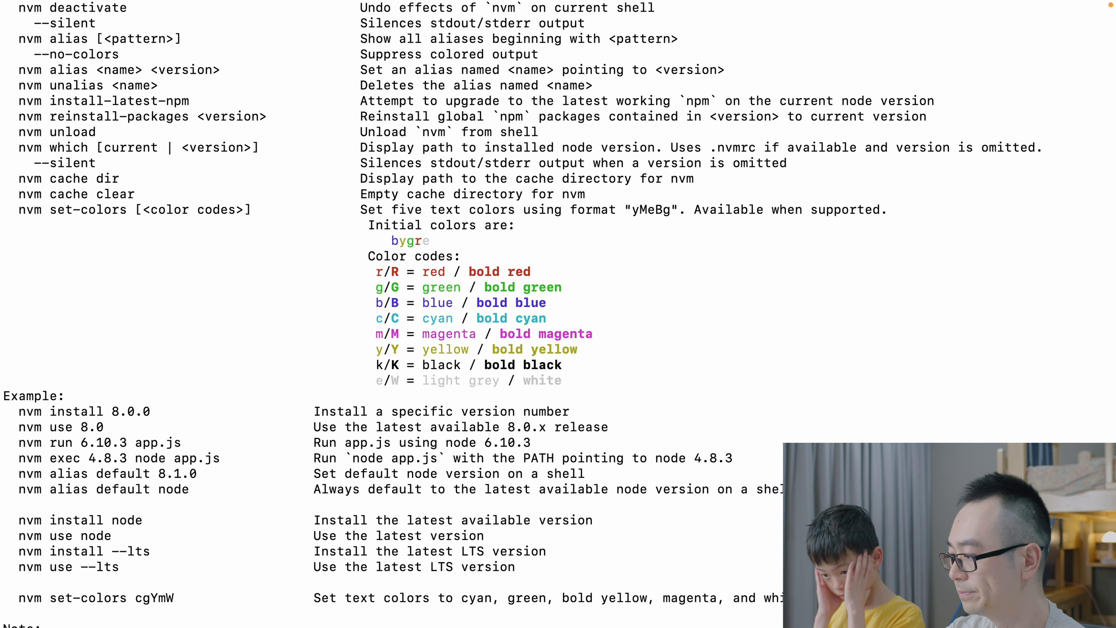
scroll(down, 3)
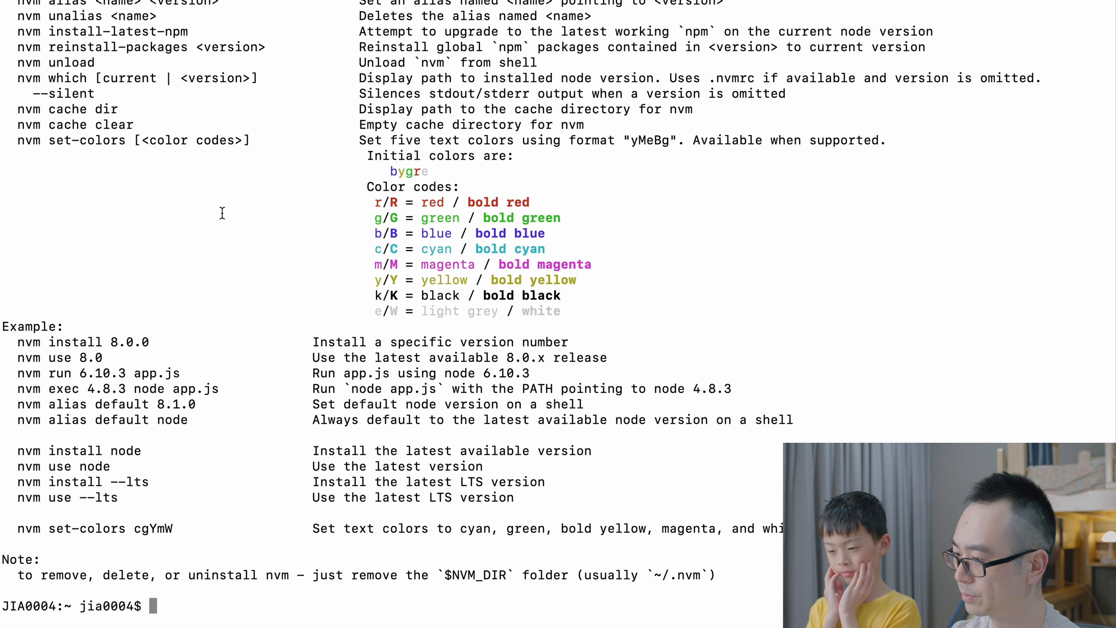
text(mvn)
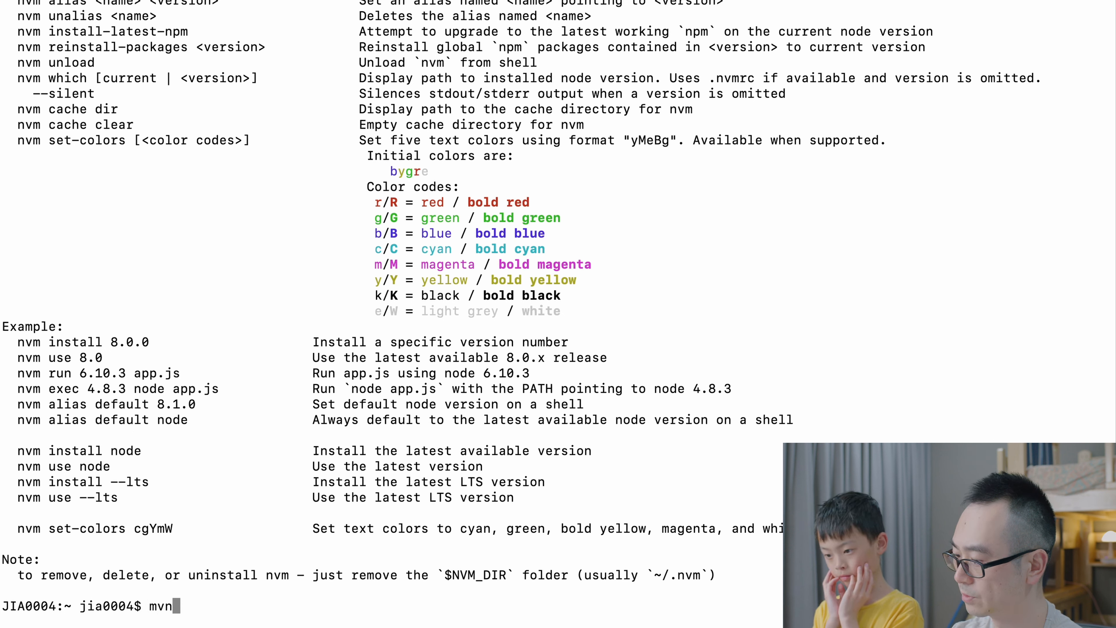
text(nvm)
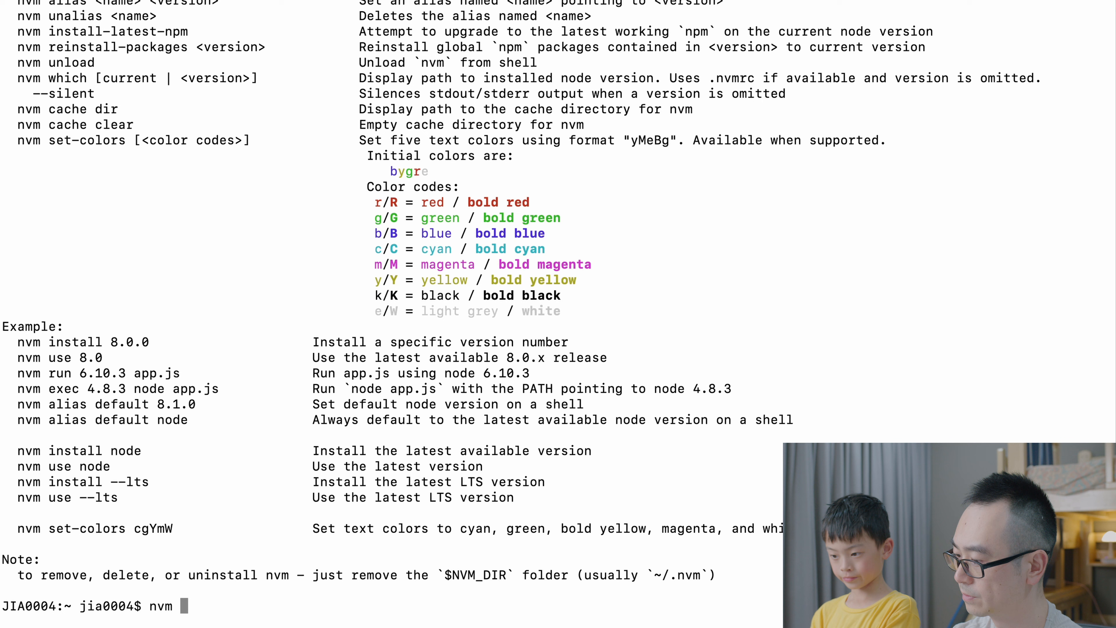
text(install)
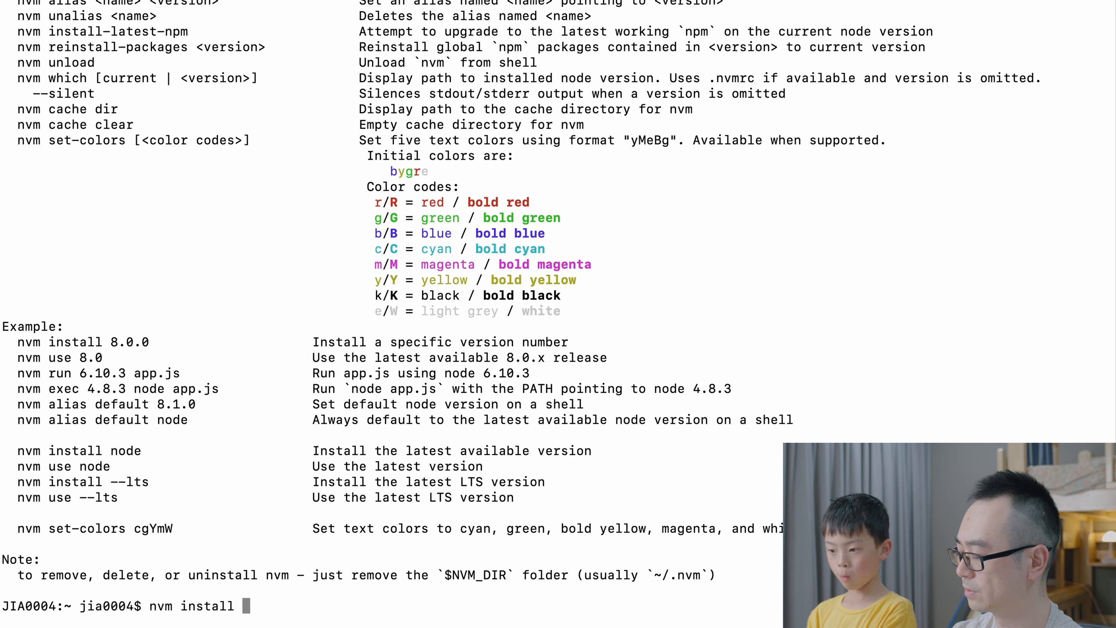
text(18)
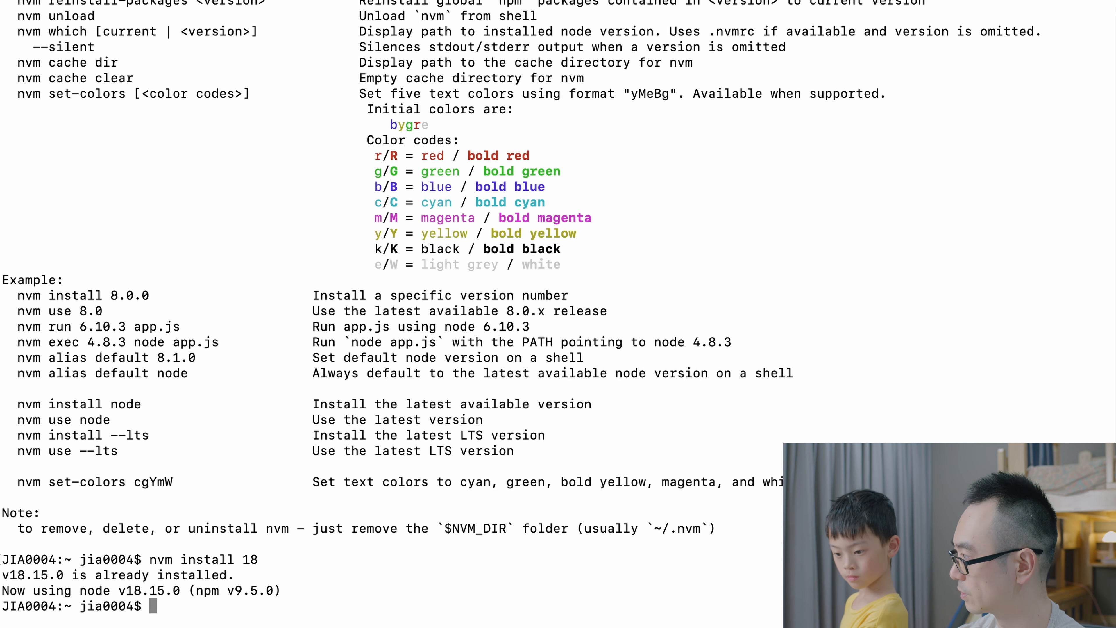
text(node)
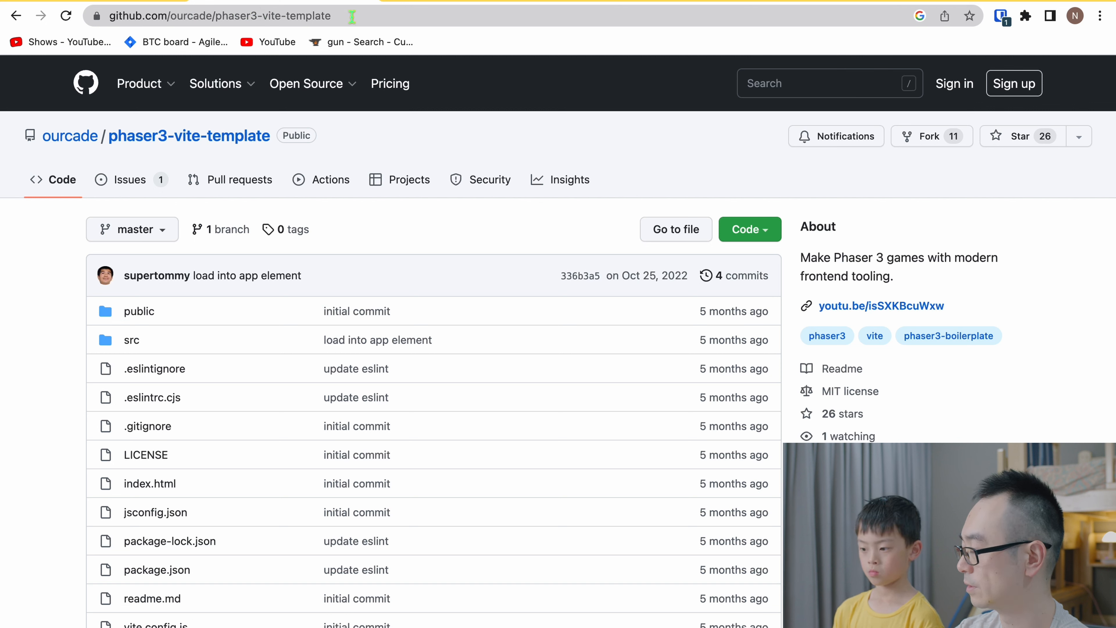
mouse_move(631, 206)
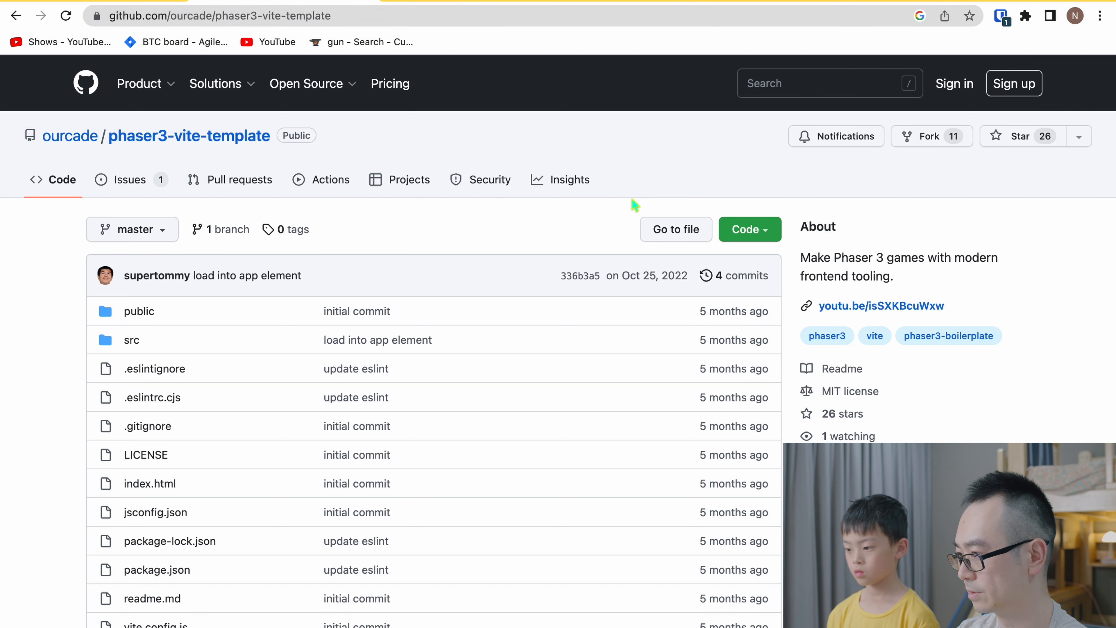
mouse_move(765, 232)
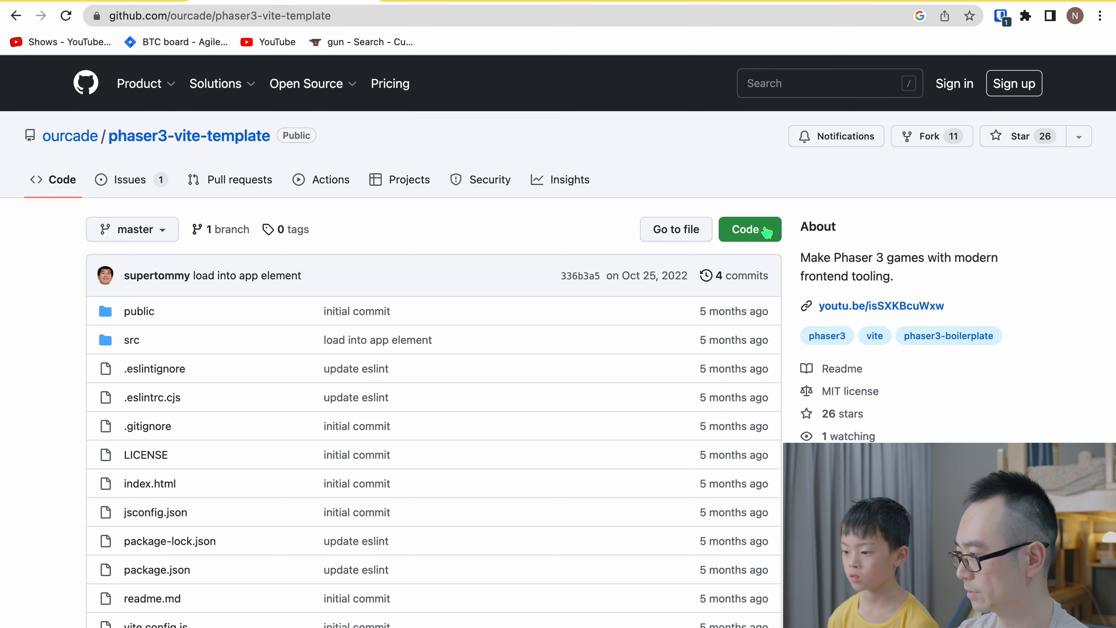
Copy the HTTPS clone address of ourcade/phaser3-vite-template and scroll through its readme prerequisites
click(749, 229)
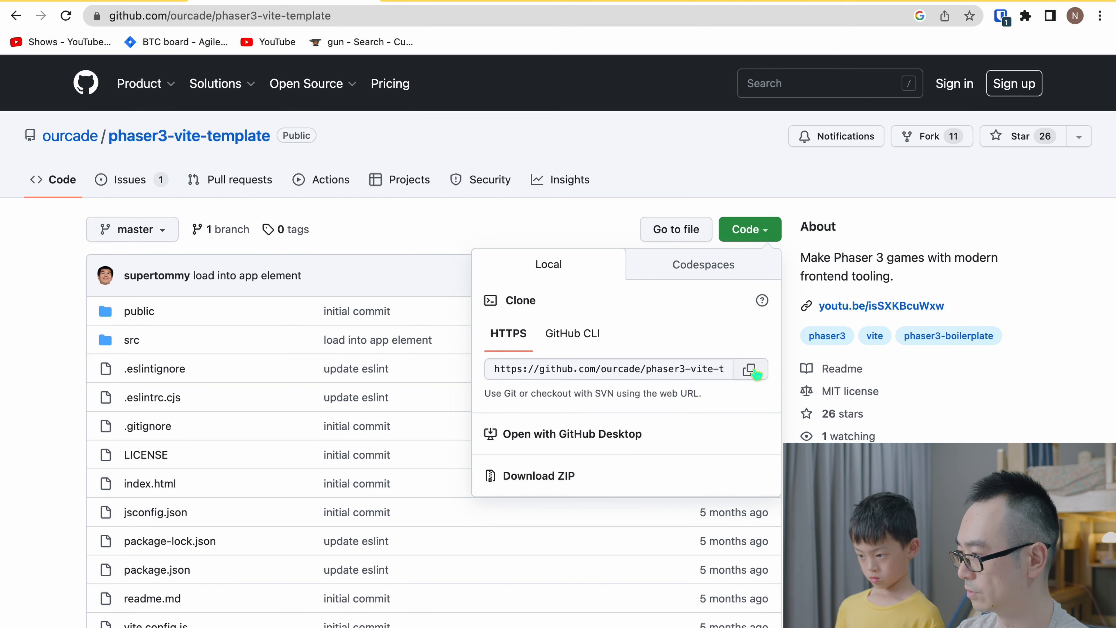
click(675, 193)
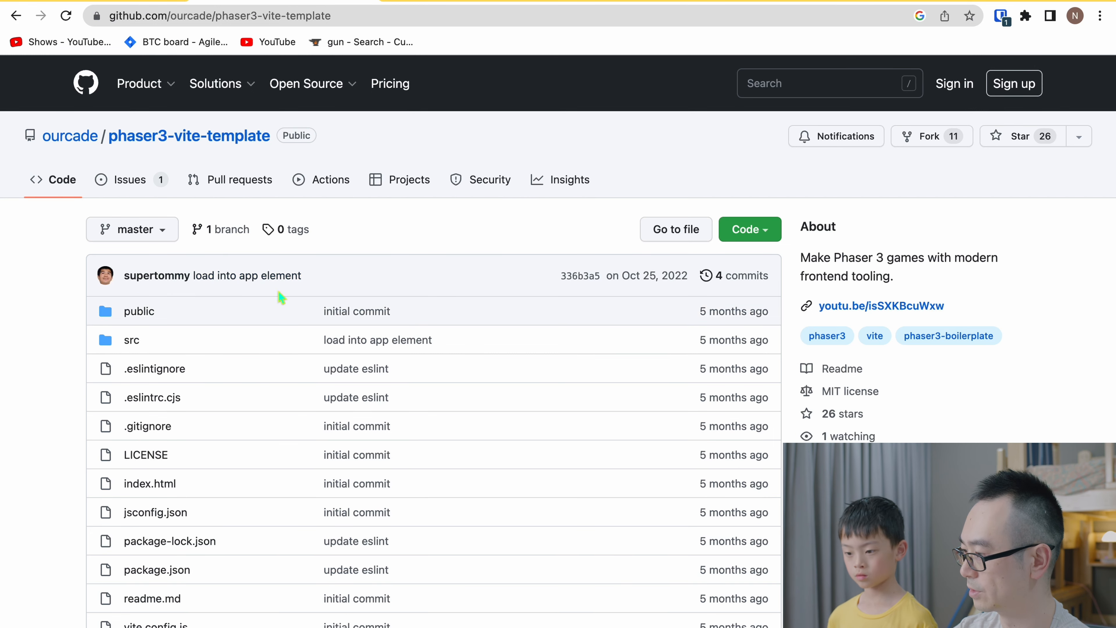
mouse_move(61, 406)
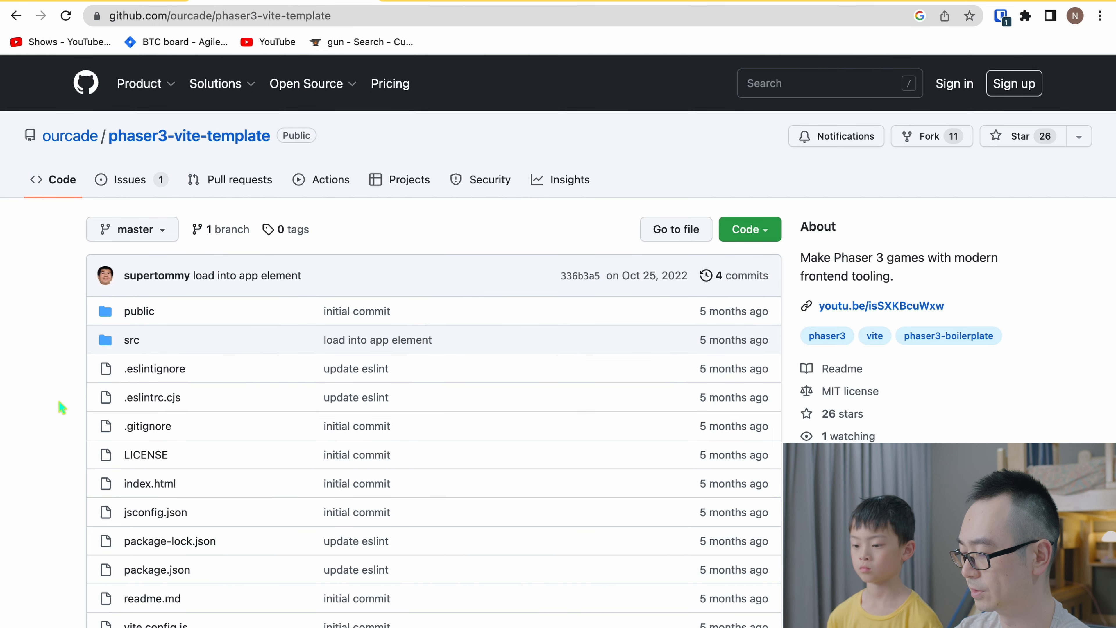
scroll(down, 3)
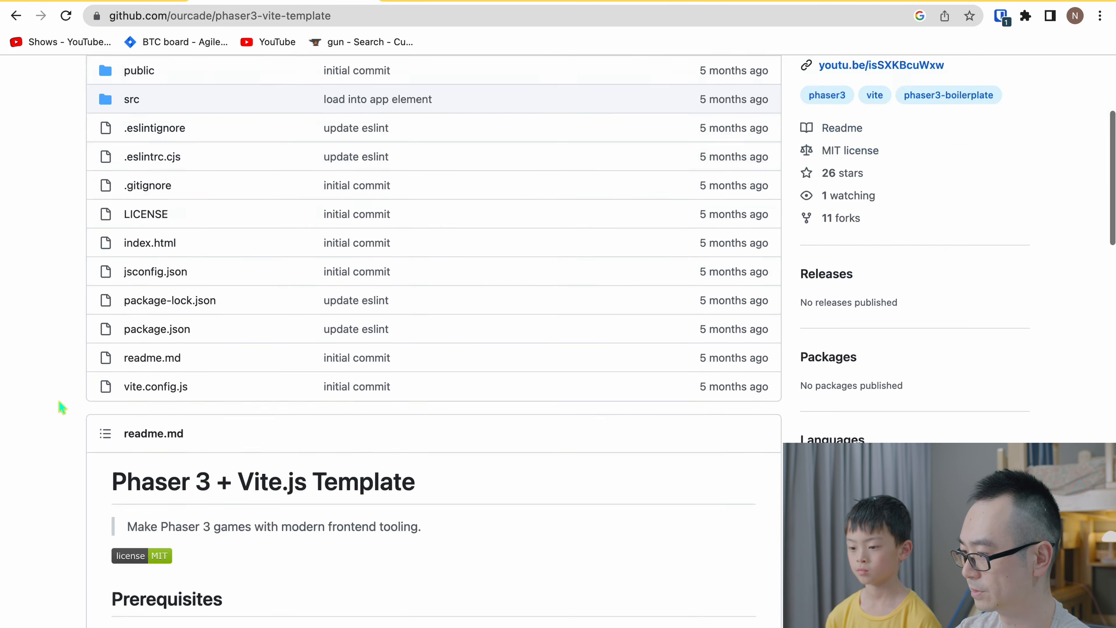
scroll(down, 3)
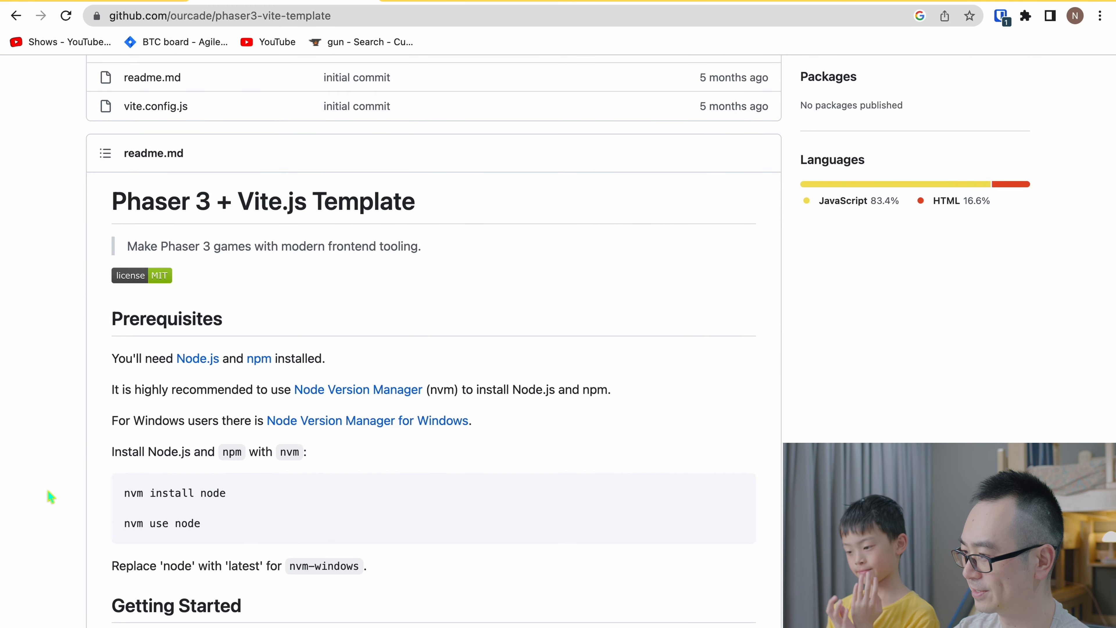
scroll(down, 3)
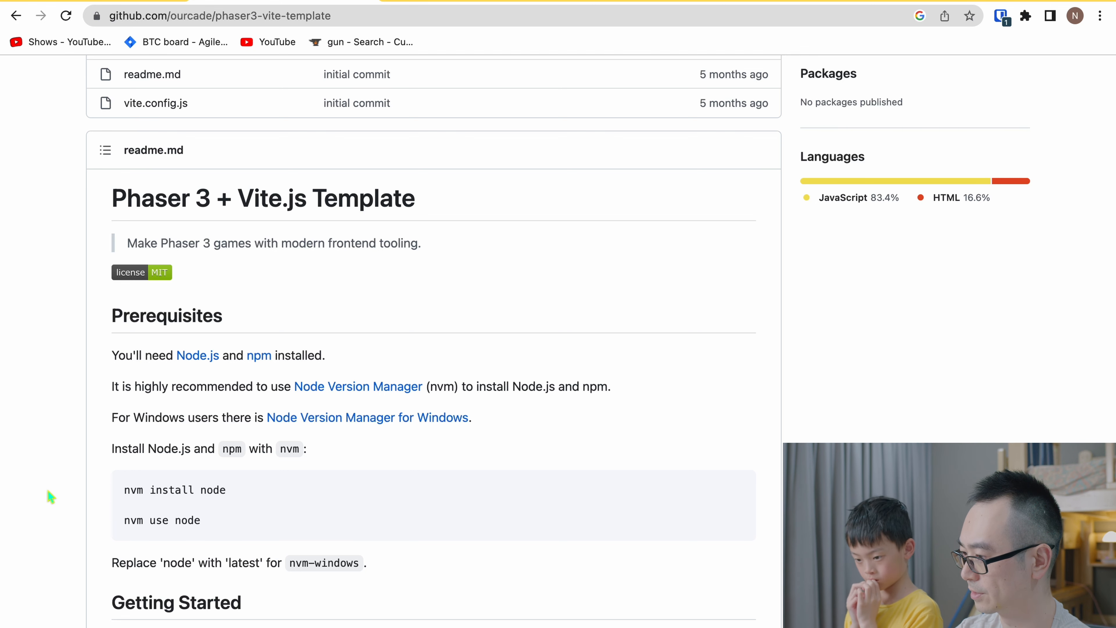
scroll(down, 3)
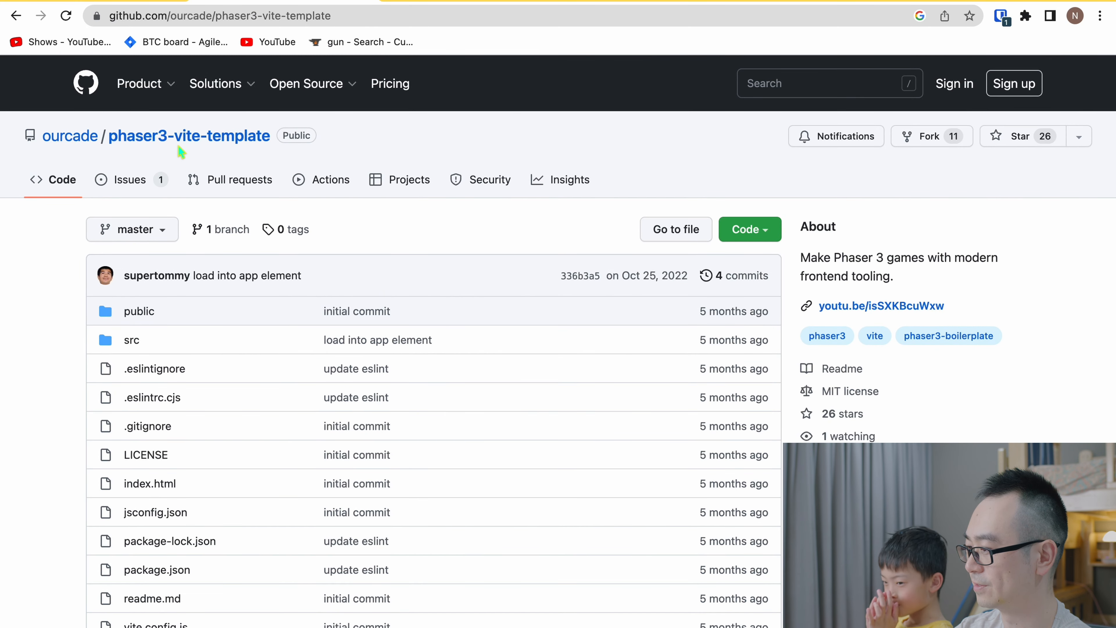
mouse_move(203, 156)
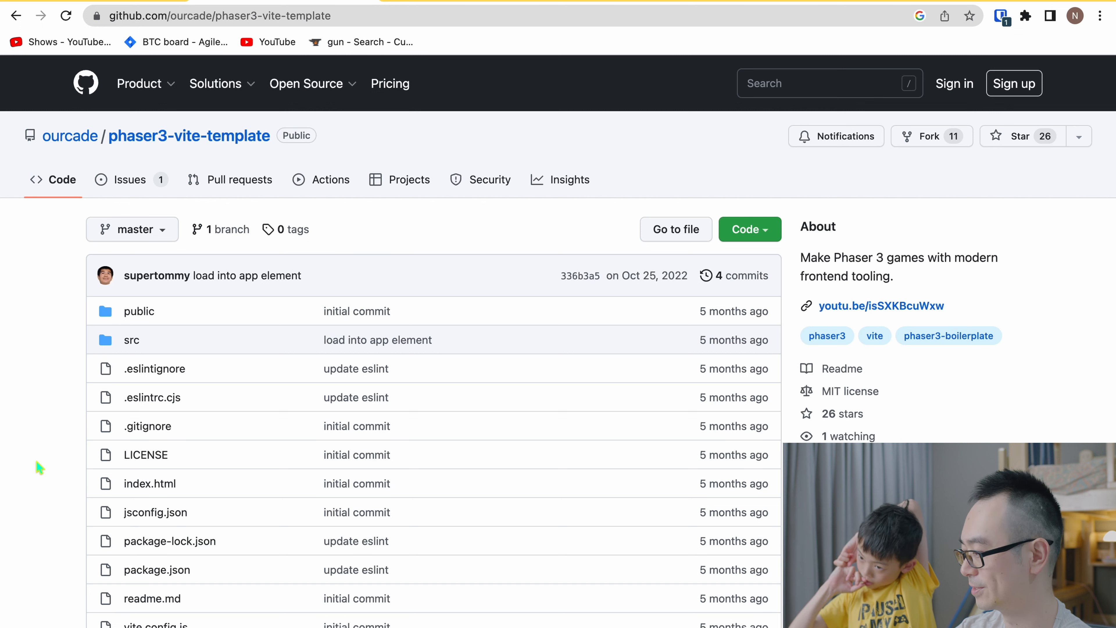
mouse_move(50, 505)
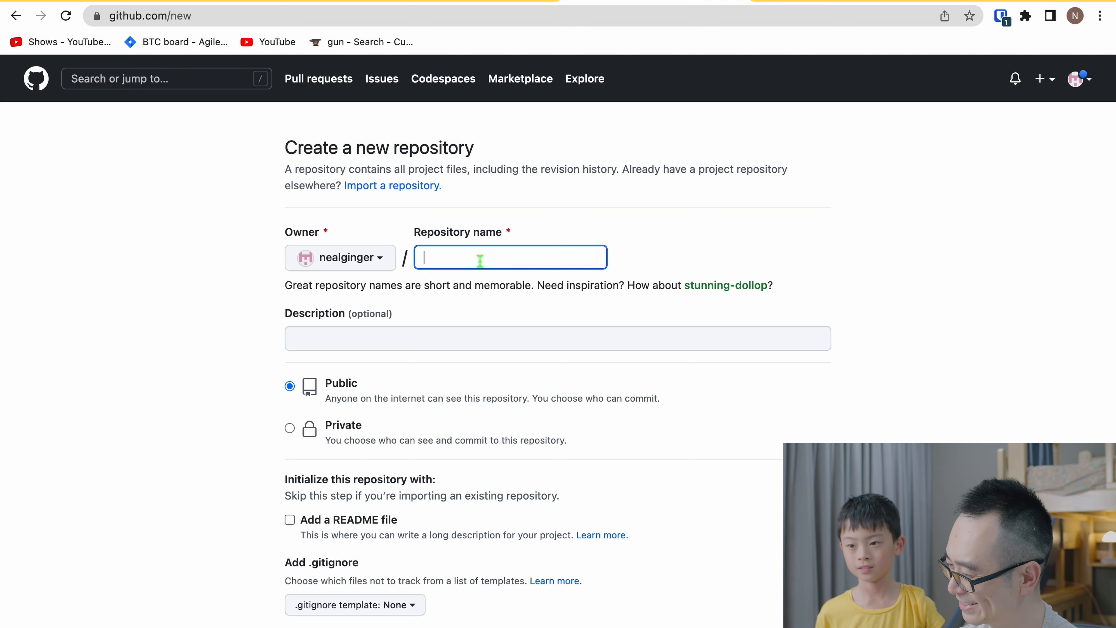
Name the new public repository 'laen', create it, then go to the phaser3-typescript-vite-template repo
text(laen)
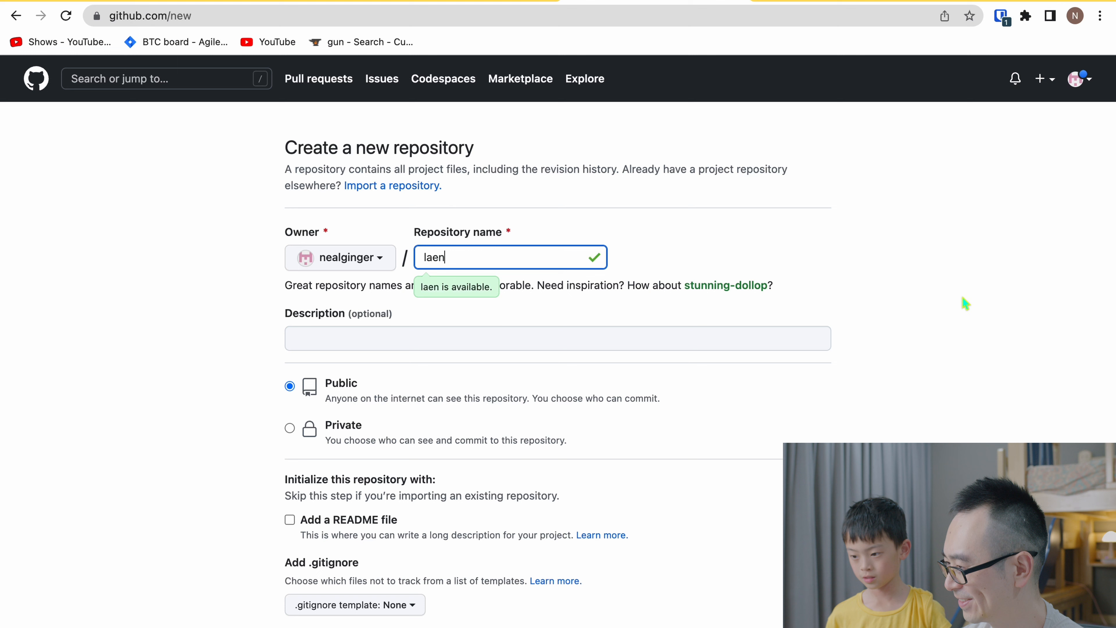
mouse_move(963, 425)
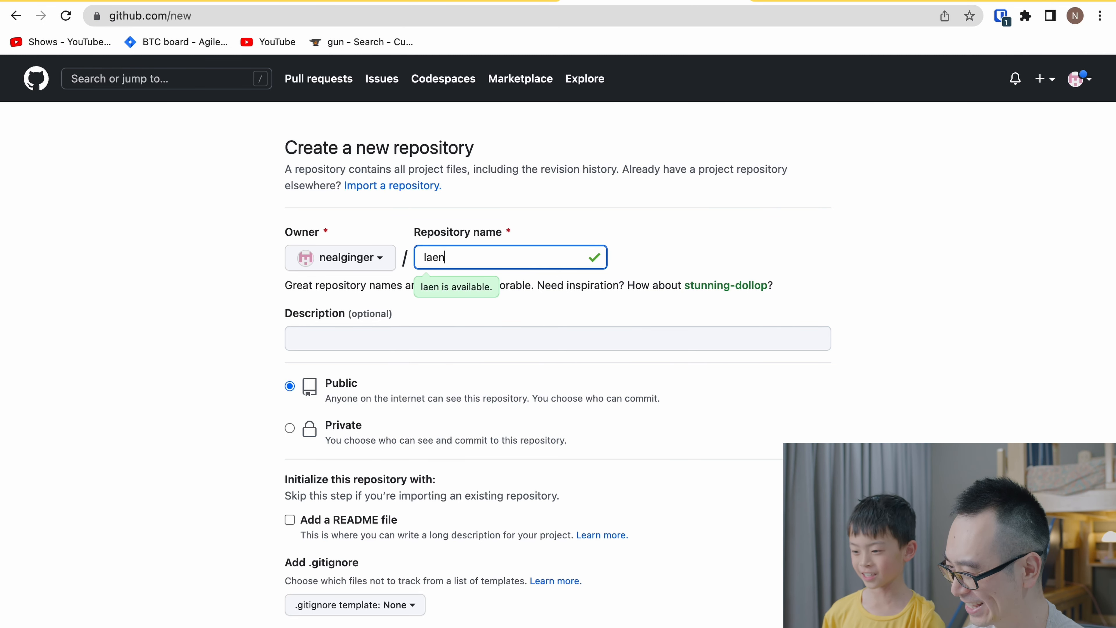
scroll(down, 3)
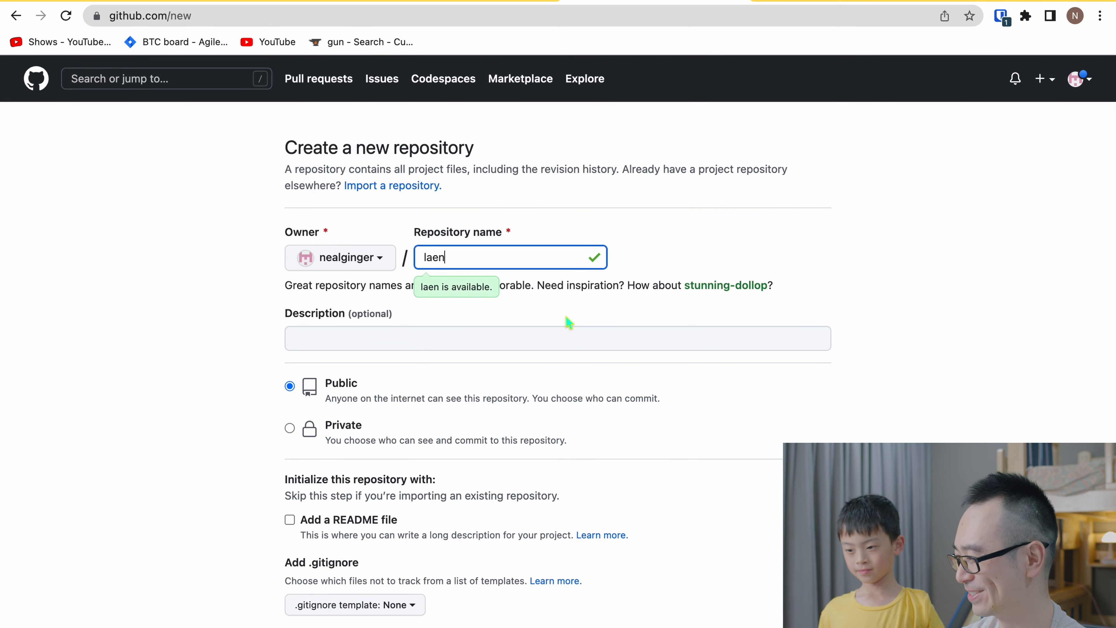
mouse_move(785, 409)
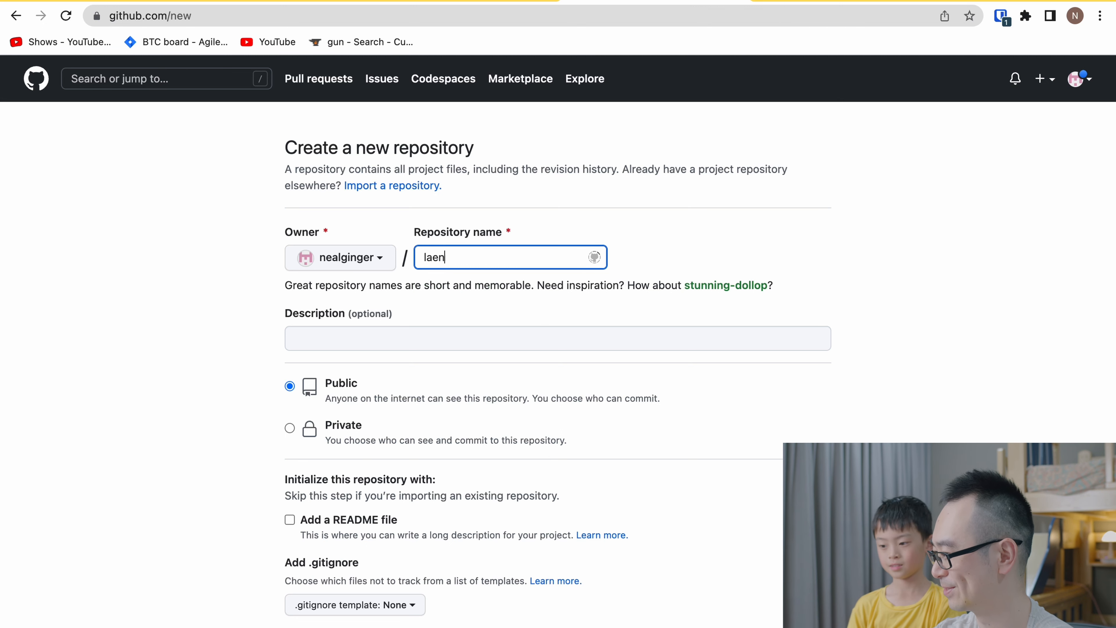
text(laen)
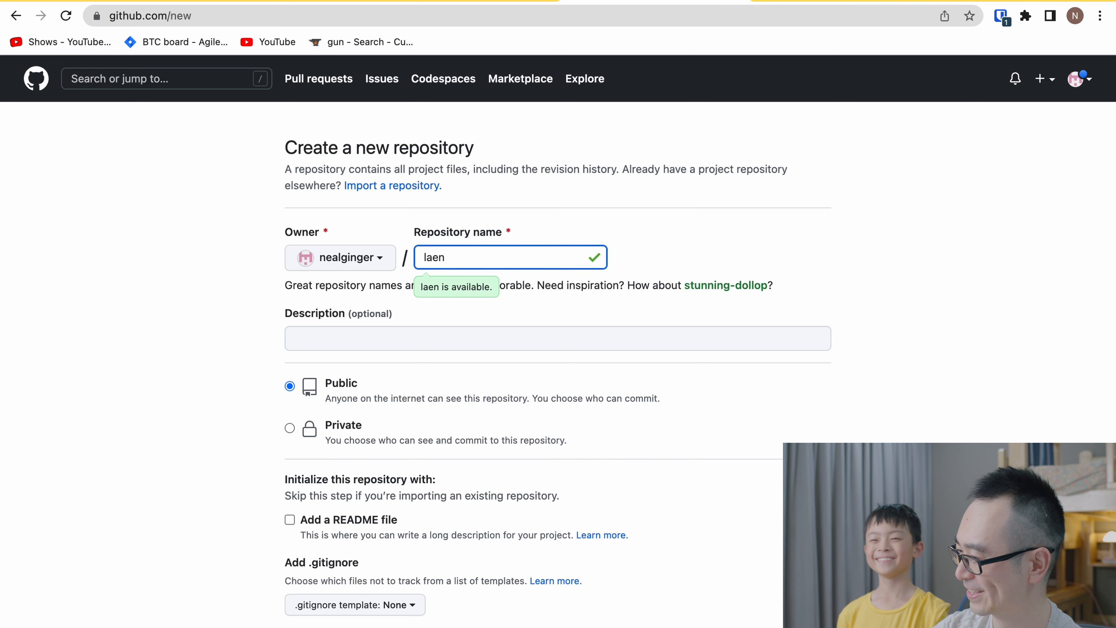
mouse_move(884, 403)
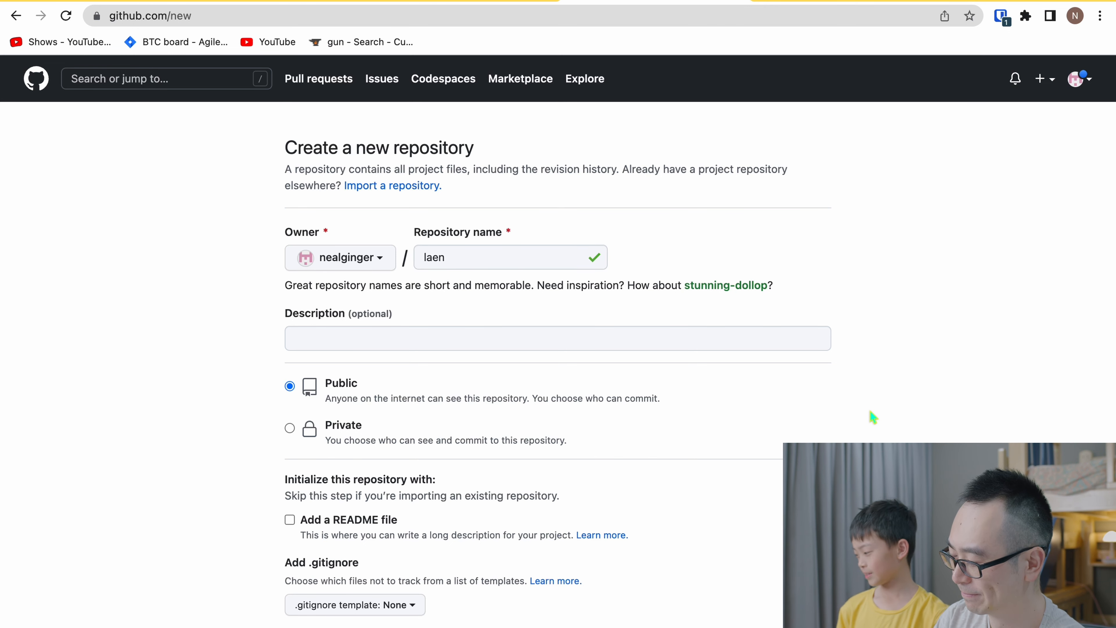
scroll(down, 3)
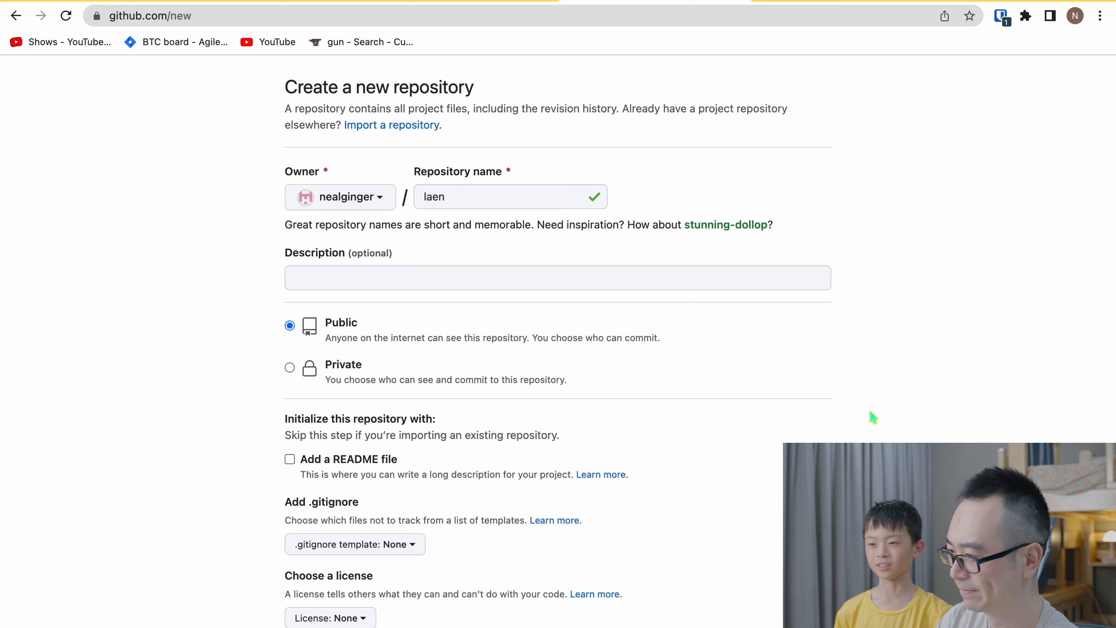
scroll(down, 3)
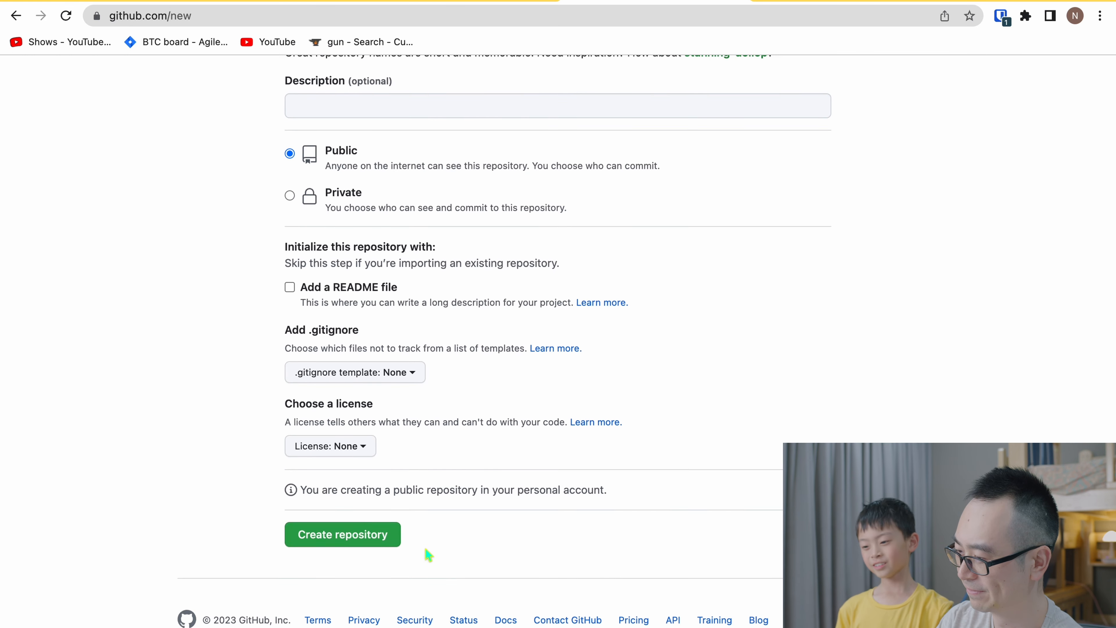
click(342, 534)
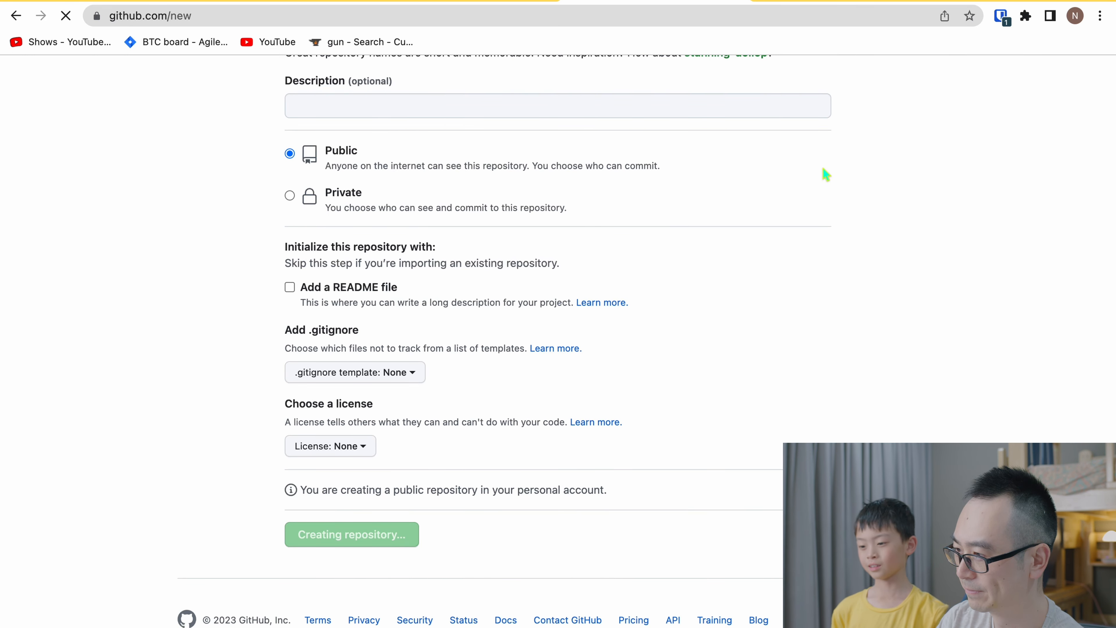
click(352, 534)
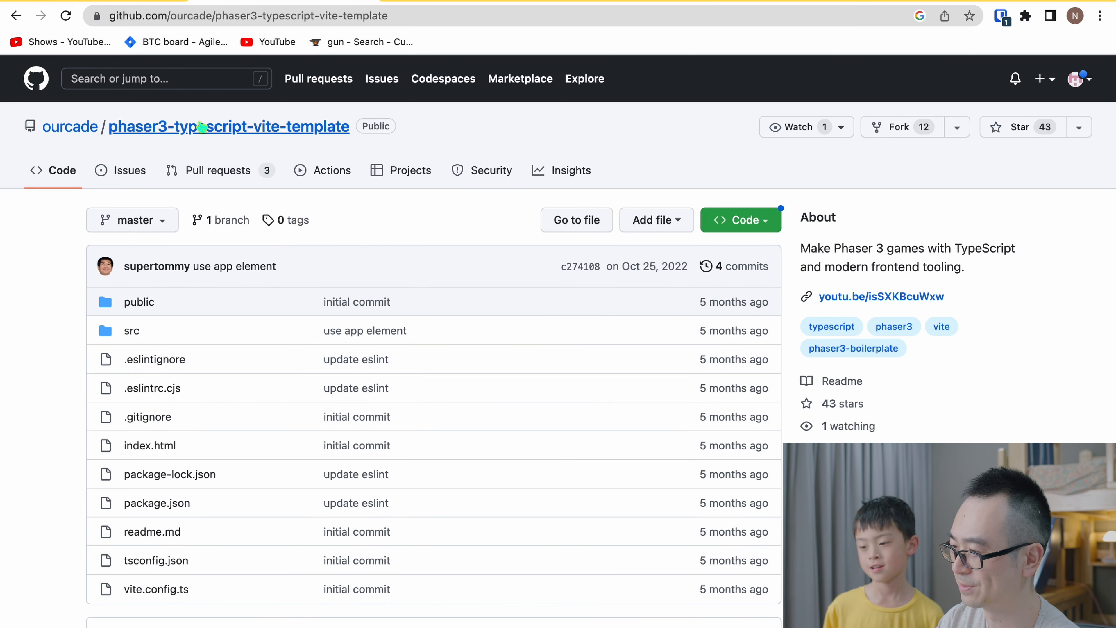
mouse_move(211, 150)
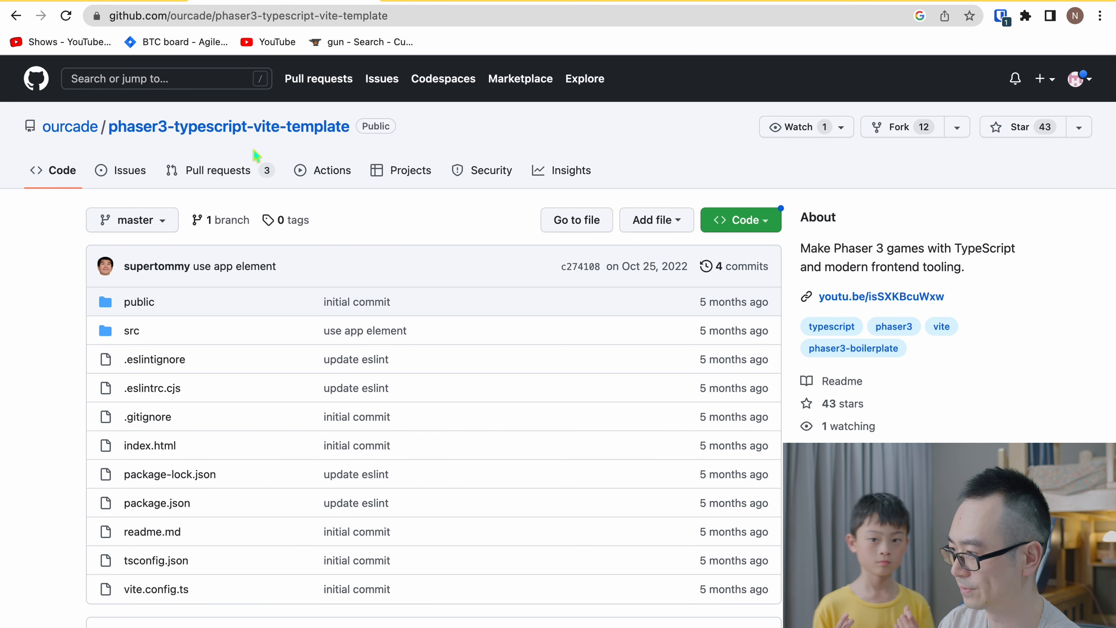
mouse_move(778, 217)
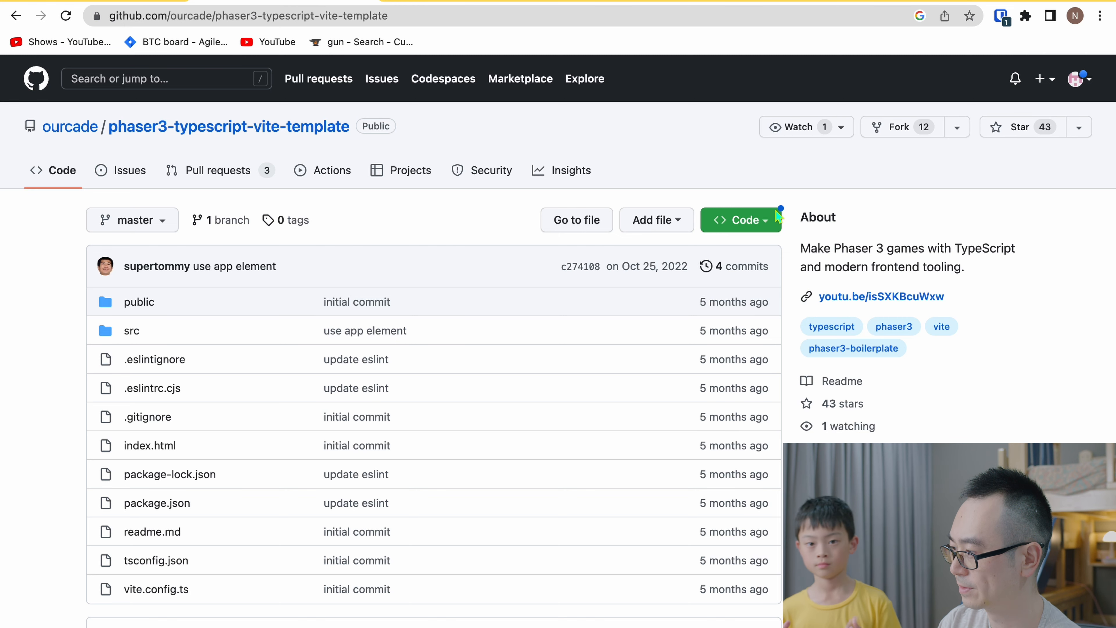
Get the template's code into the laen project and review package.json in the editor
click(740, 219)
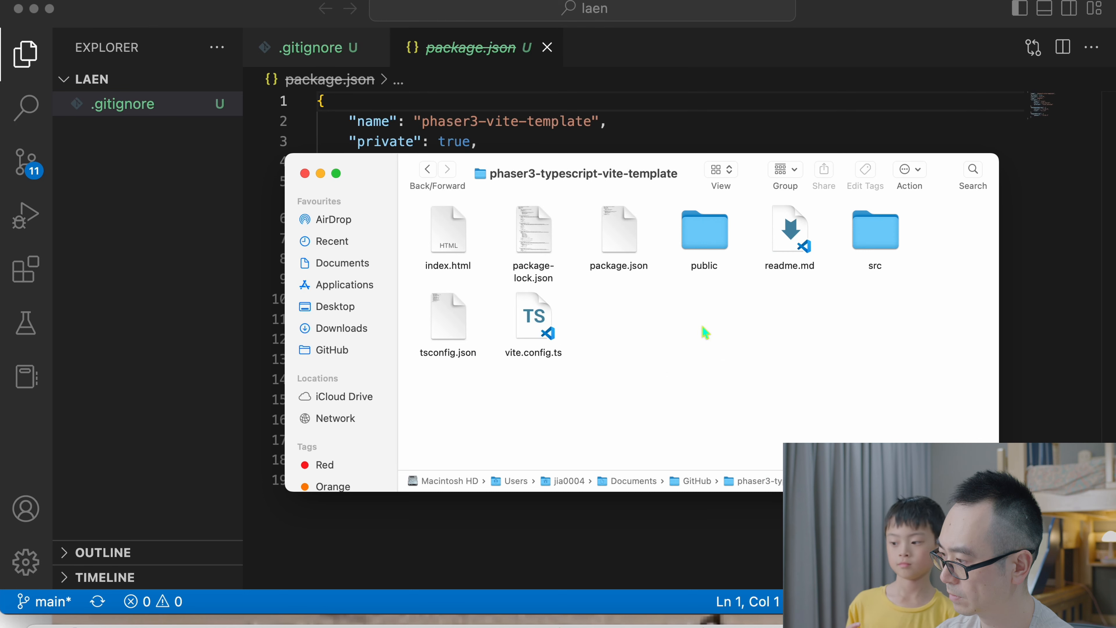
click(330, 349)
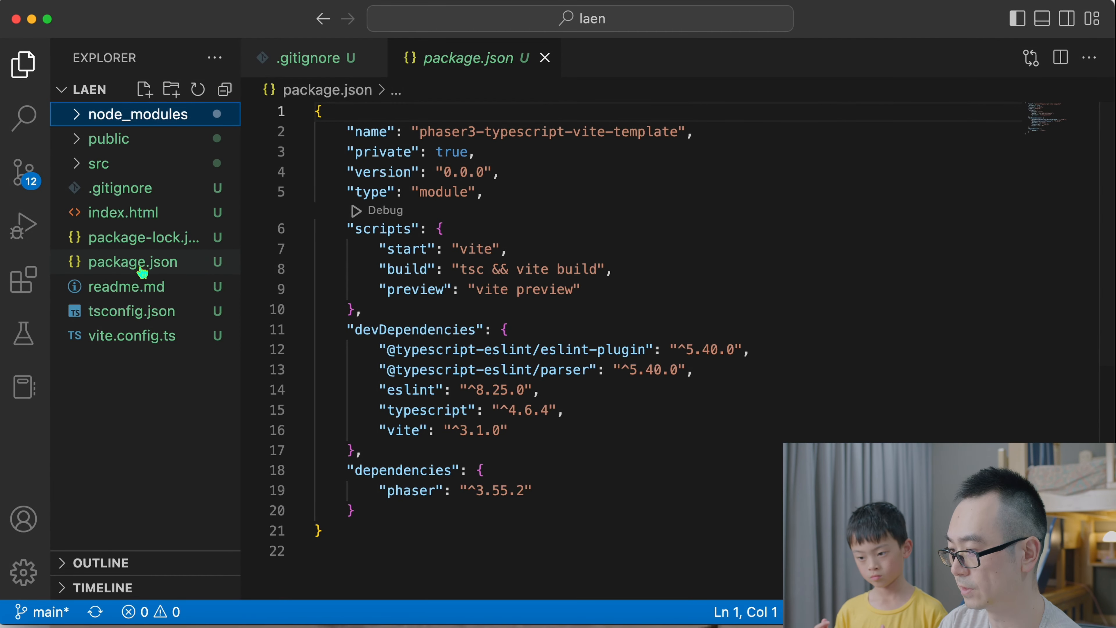
click(133, 262)
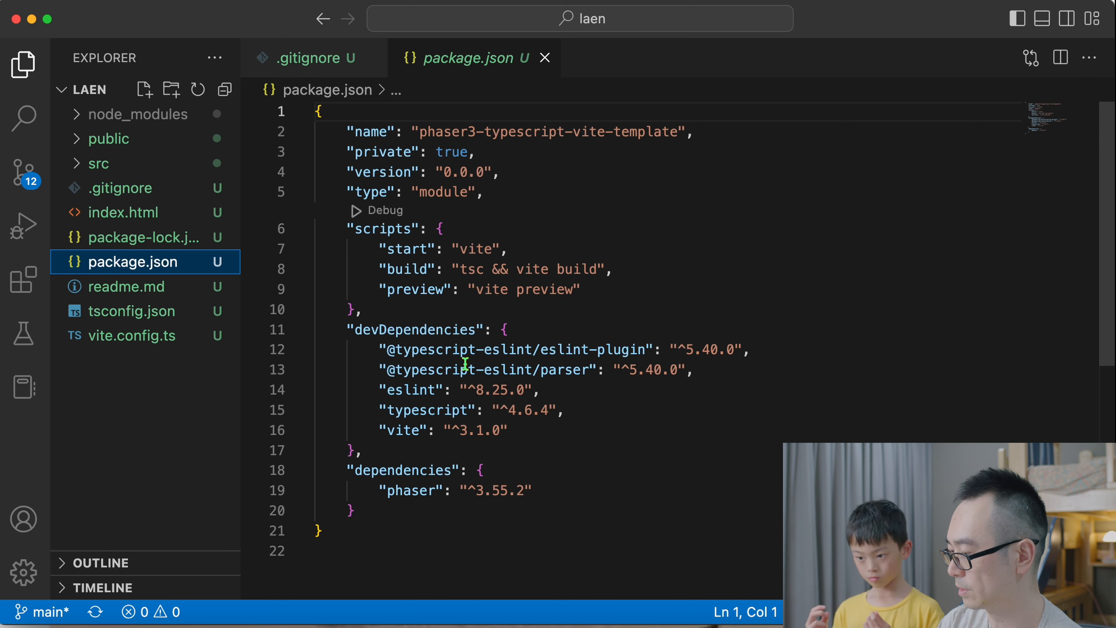
mouse_move(422, 437)
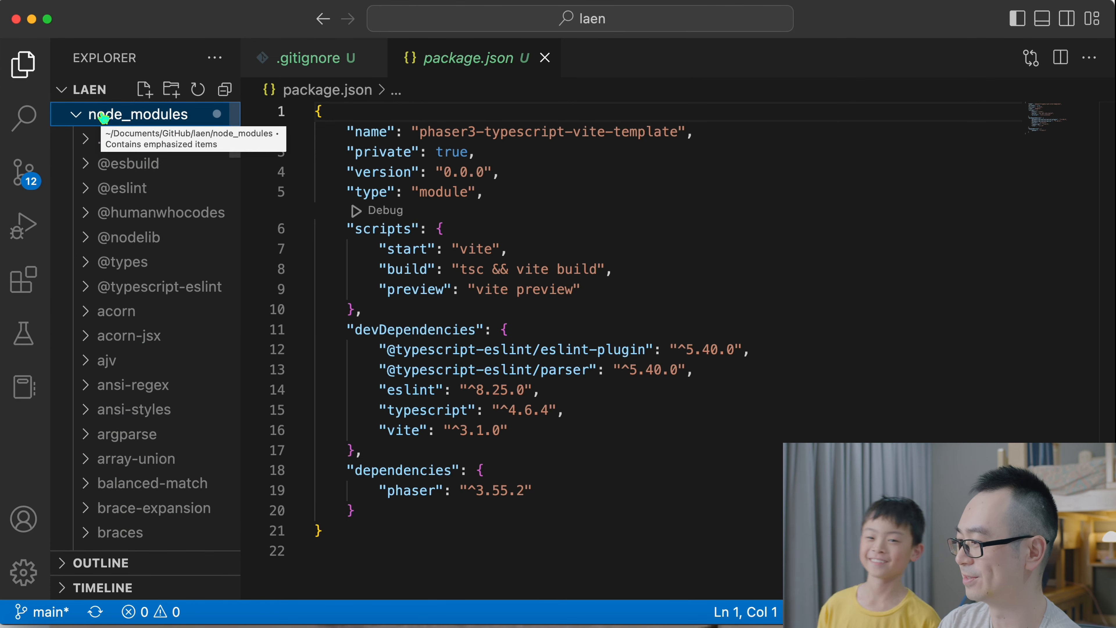
Collapse node_modules and confirm .gitignore excludes the node_modules folder
click(134, 114)
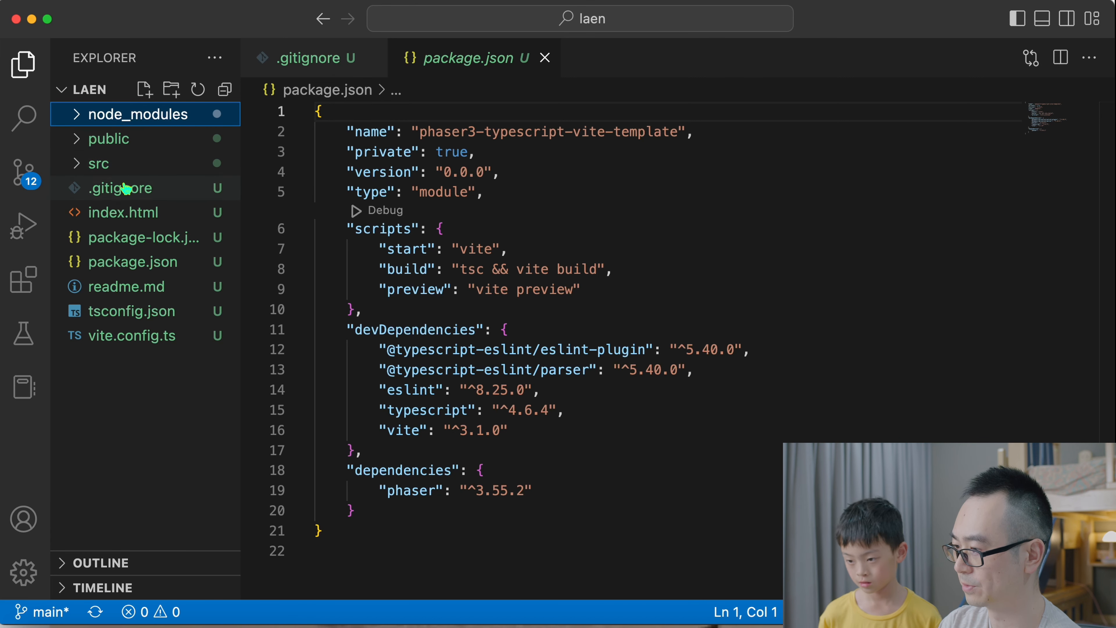
click(120, 187)
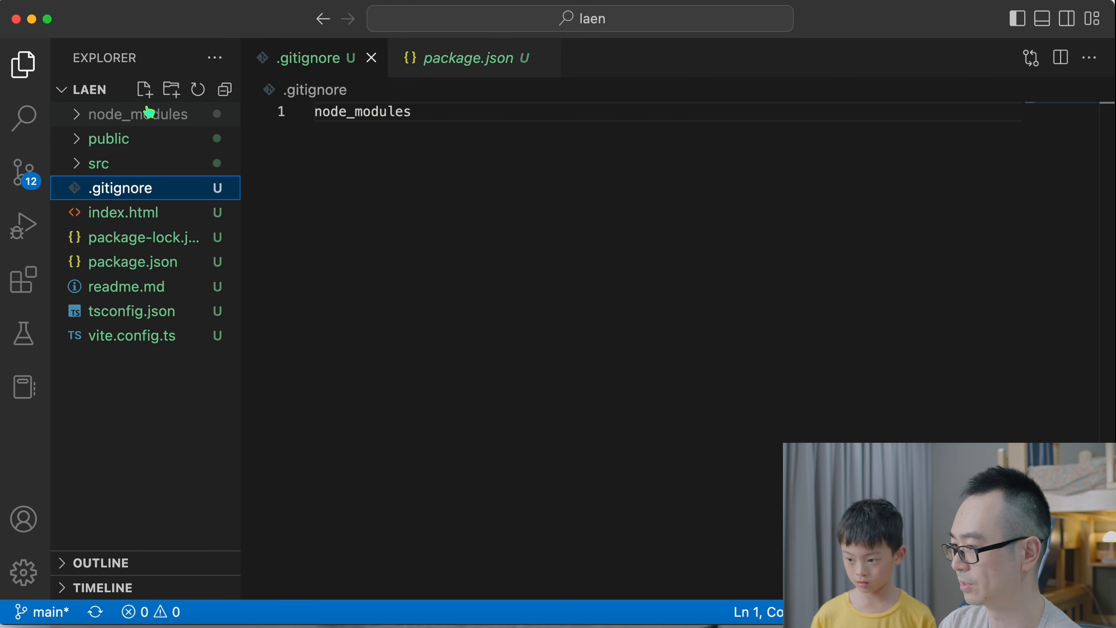
click(136, 114)
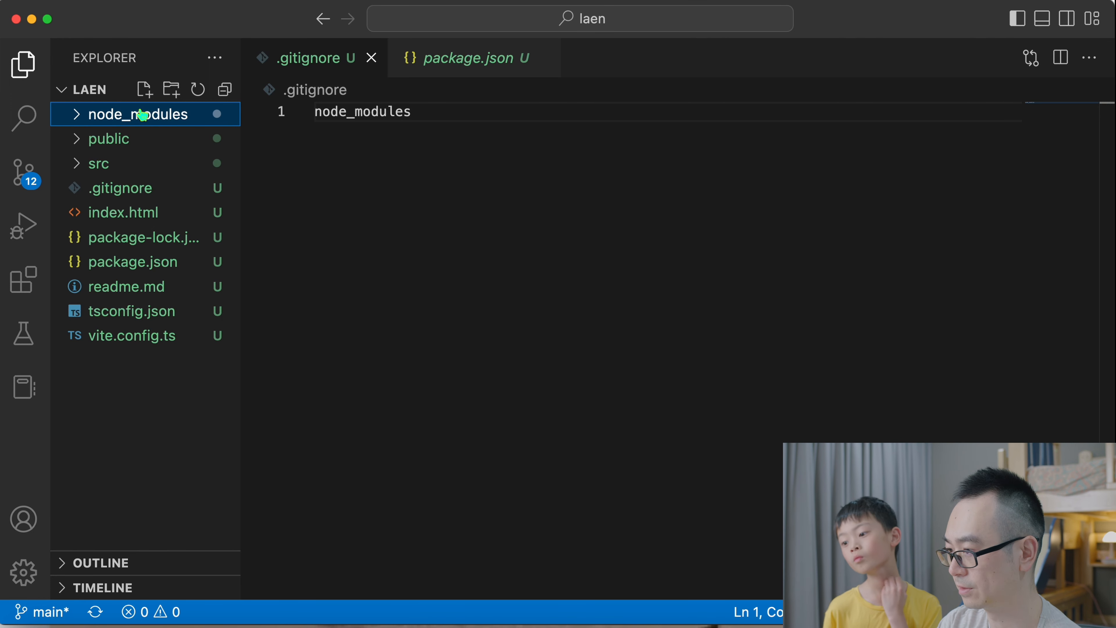
mouse_move(123, 212)
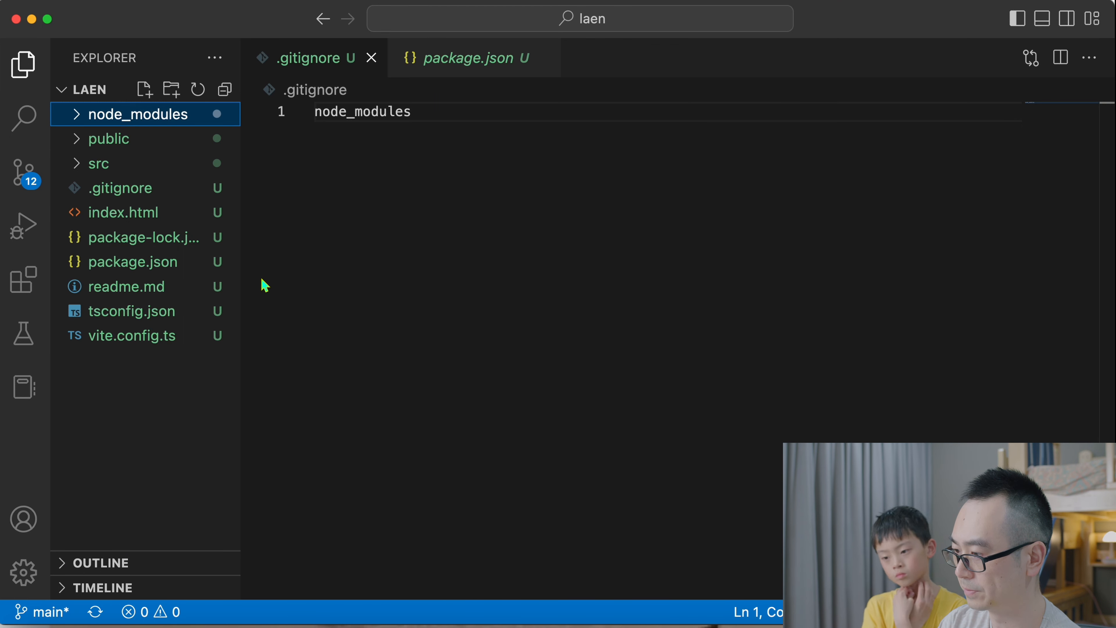
Review tsconfig.json and vite.config.ts, noting the vite server port 8000
click(130, 311)
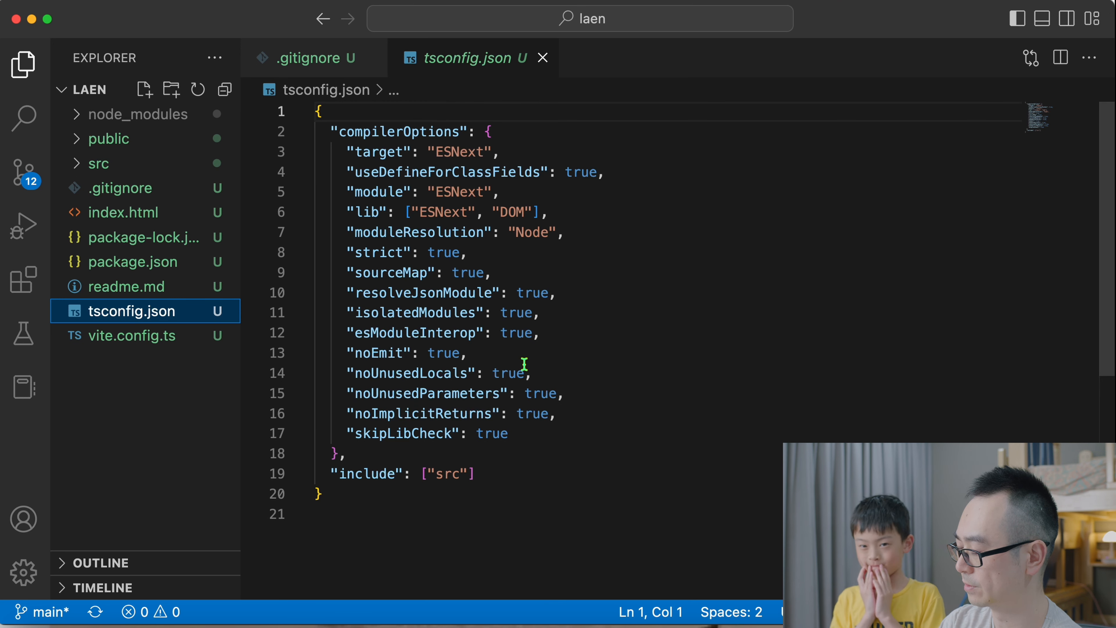
click(130, 335)
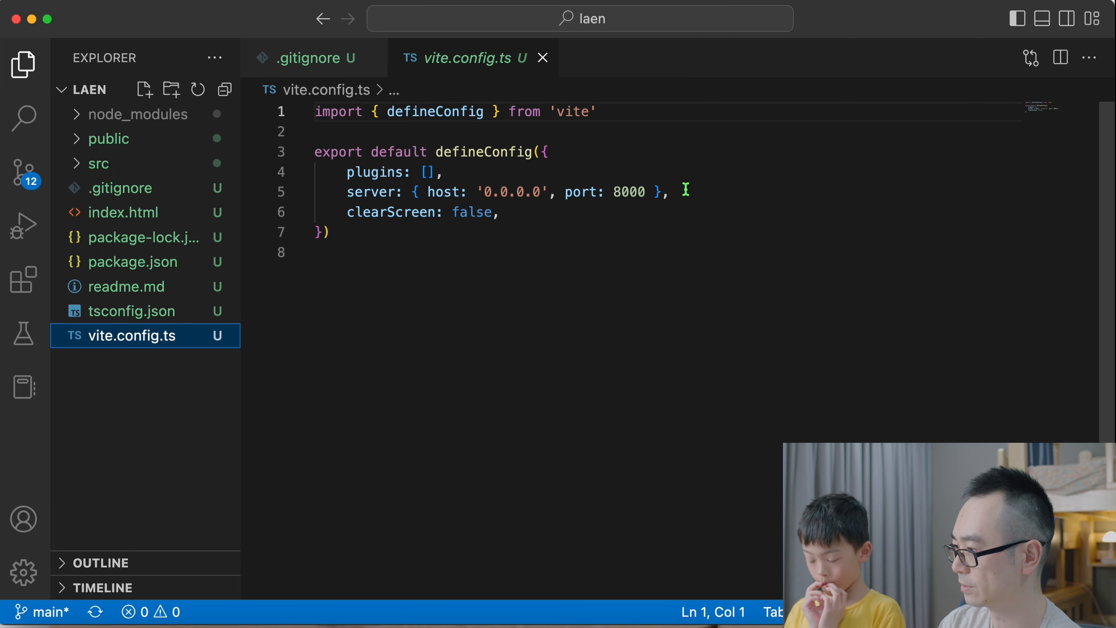
mouse_move(463, 211)
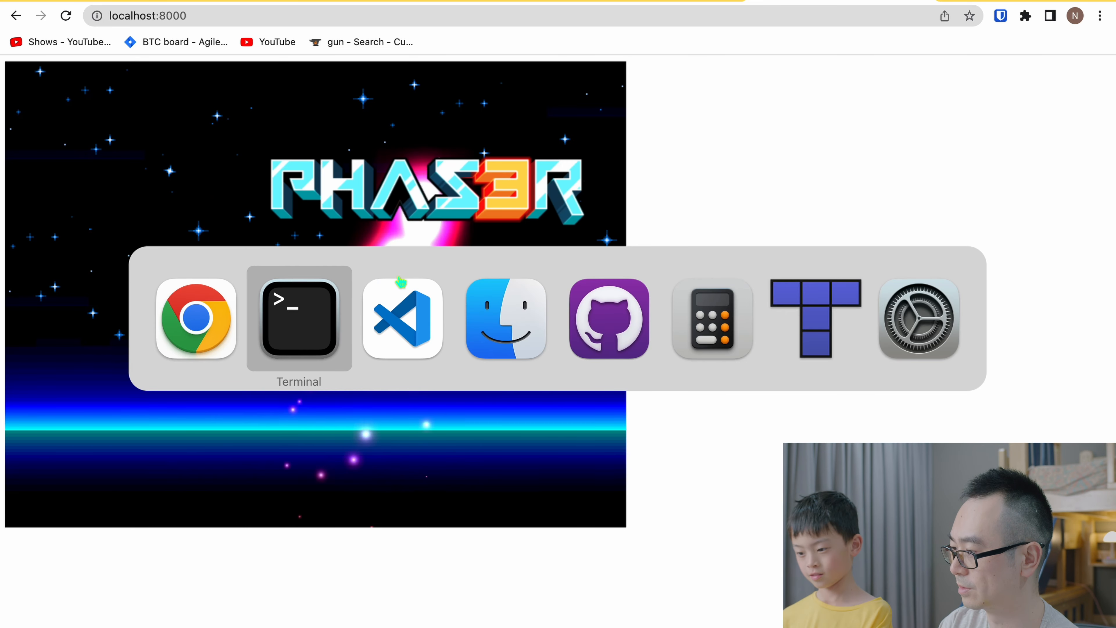
Return to the editor, expand src and open HelloWorldScene.ts to read its preload and create code
click(402, 319)
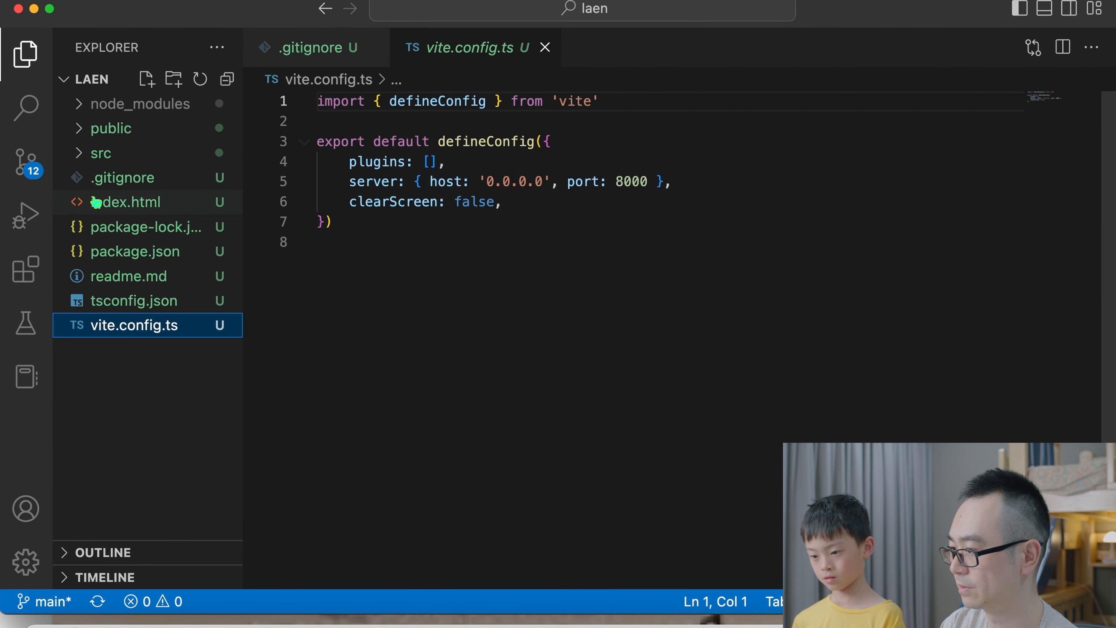
click(101, 152)
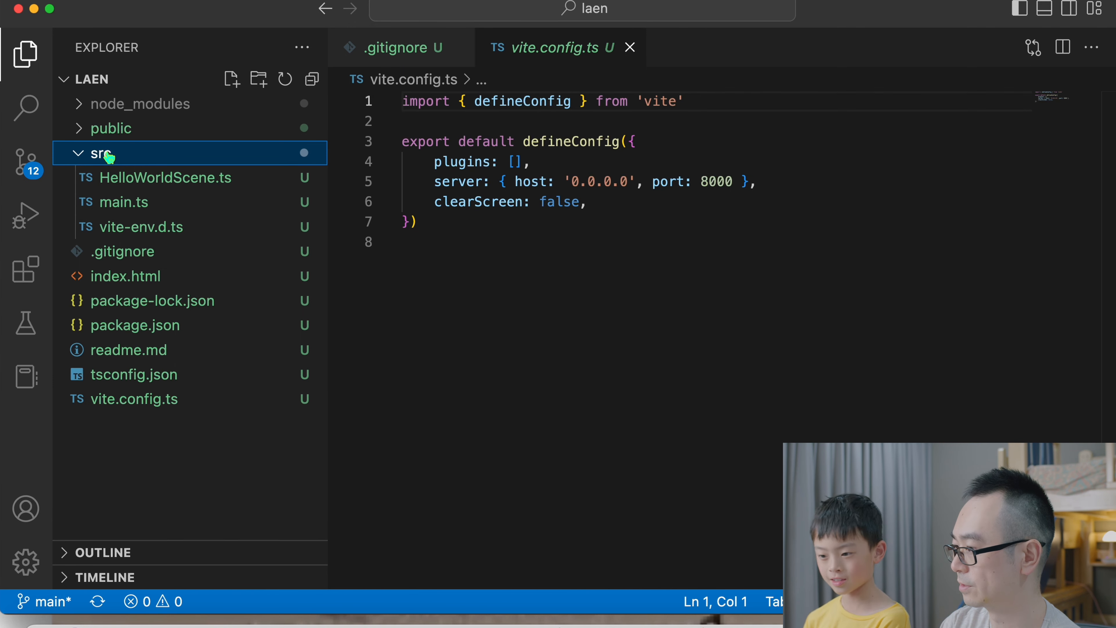
click(165, 177)
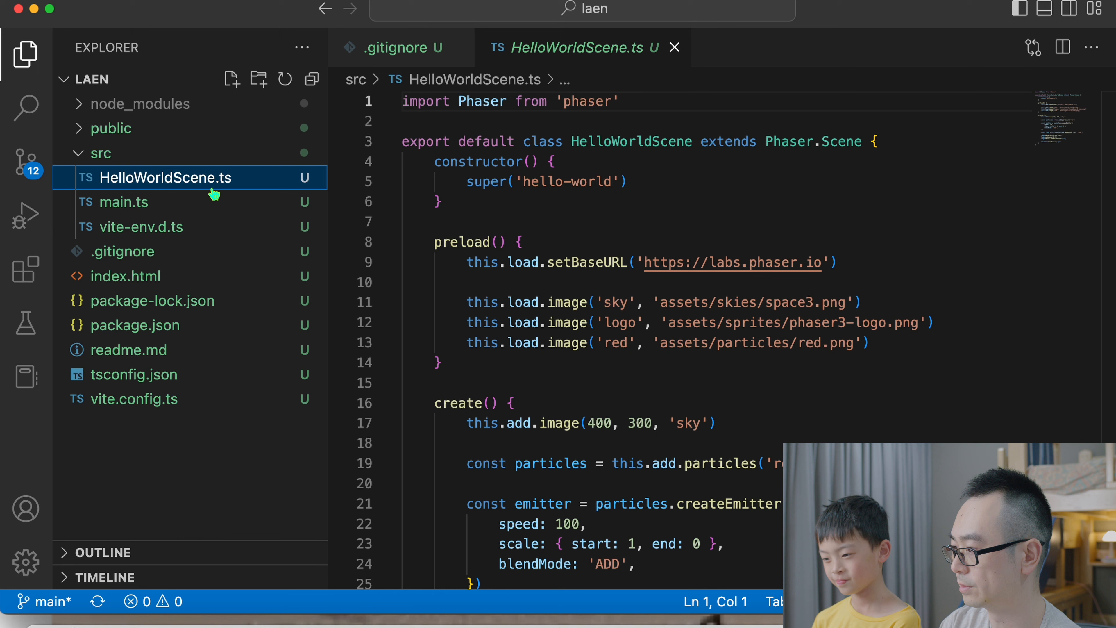
mouse_move(895, 244)
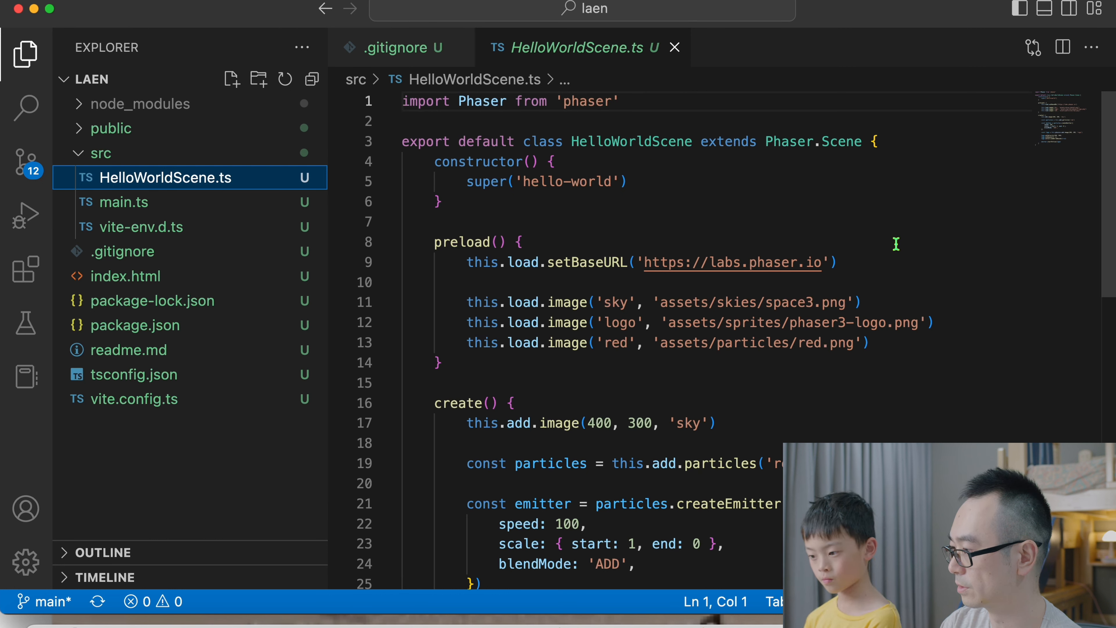
mouse_move(586, 304)
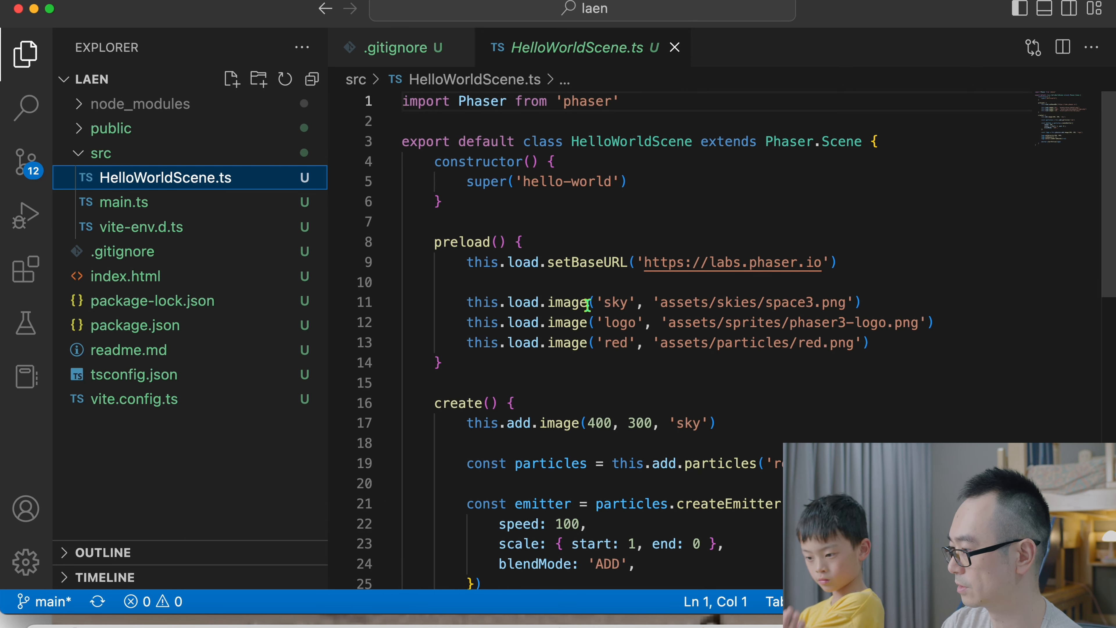
mouse_move(804, 298)
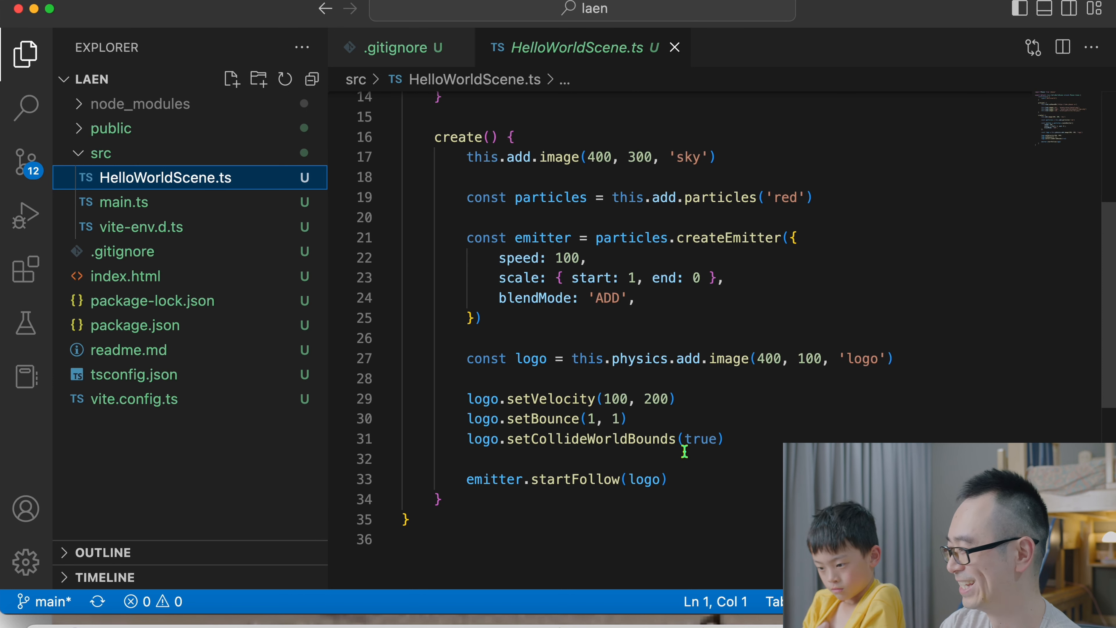
mouse_move(769, 414)
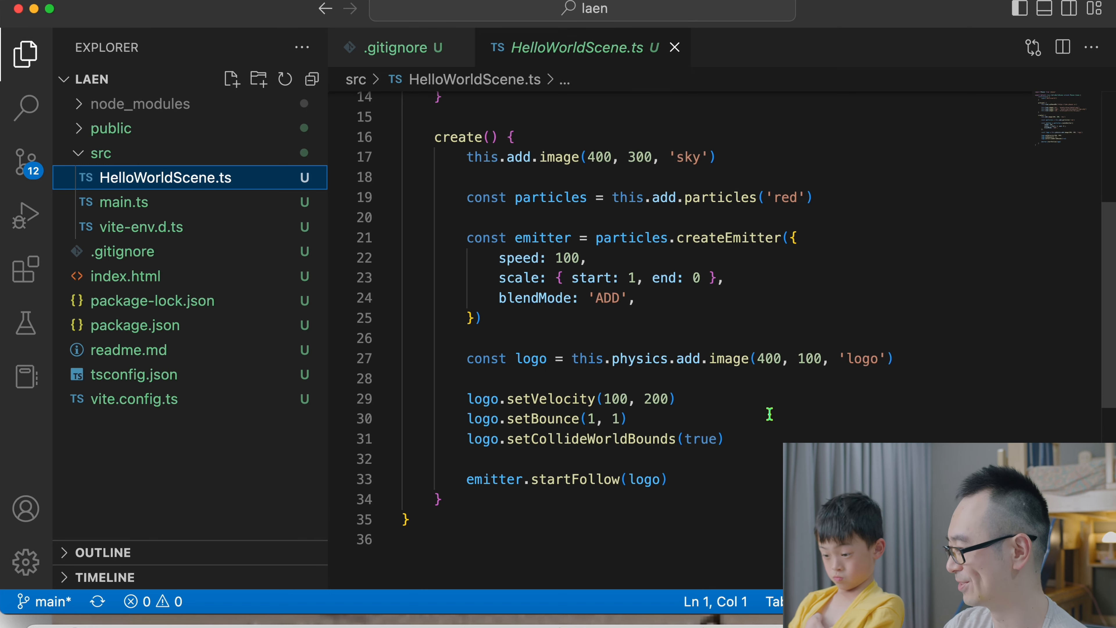
mouse_move(592, 140)
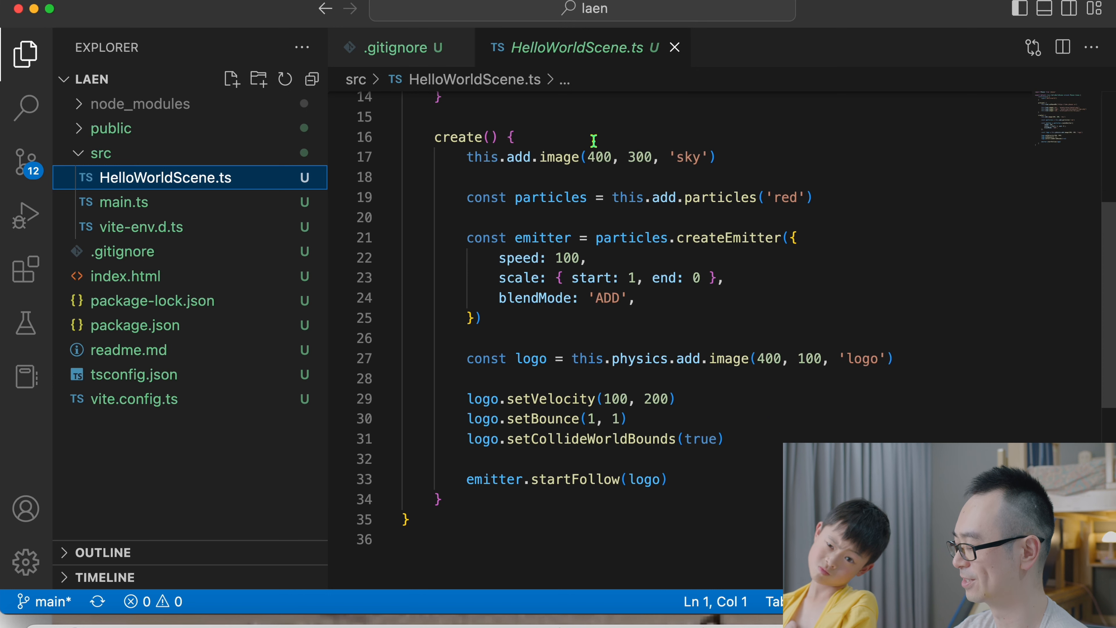
mouse_move(719, 386)
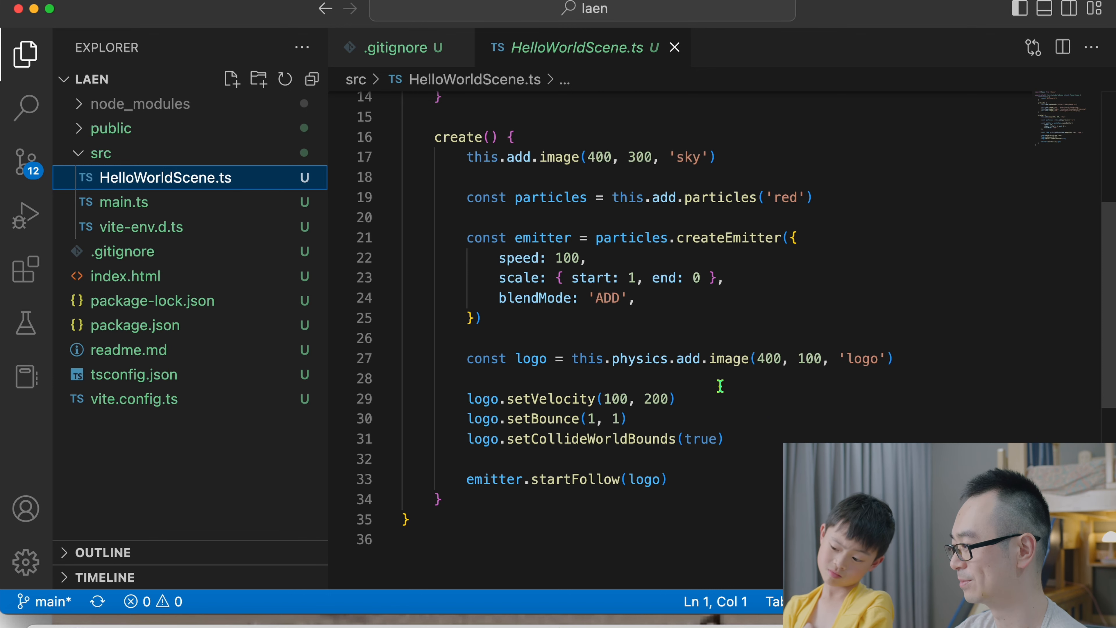
mouse_move(724, 301)
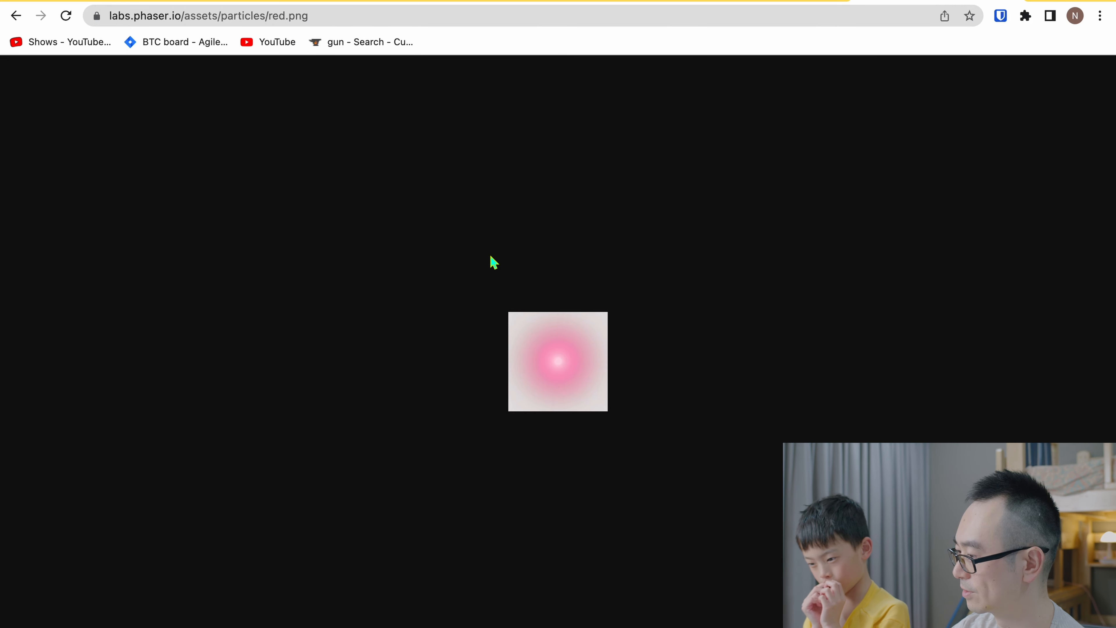
mouse_move(755, 174)
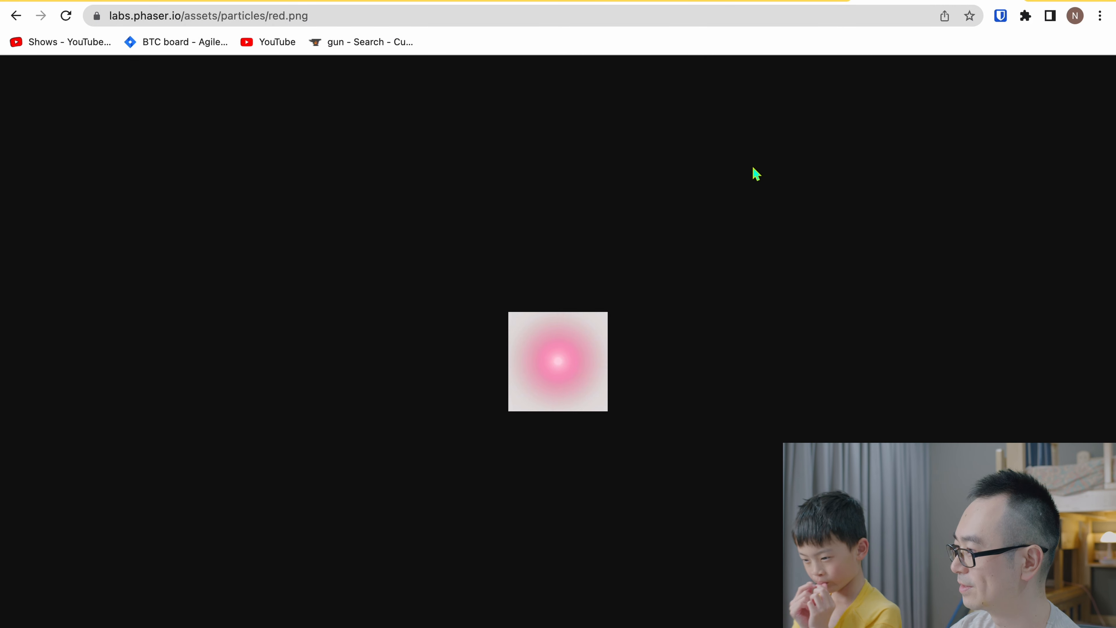